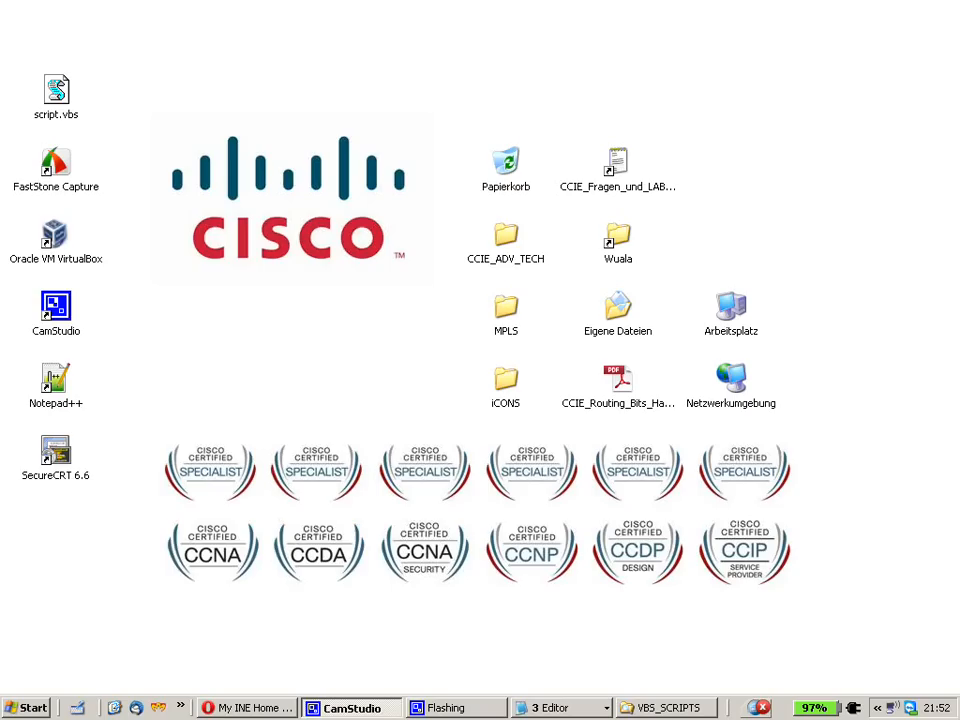
mouse_move(428, 388)
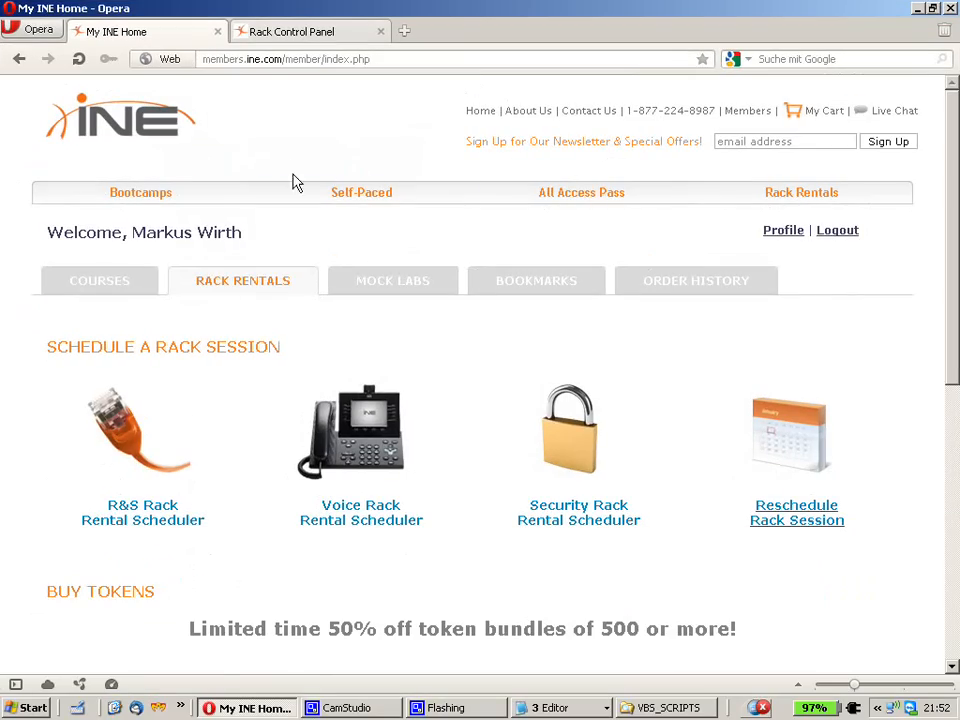
mouse_move(404, 32)
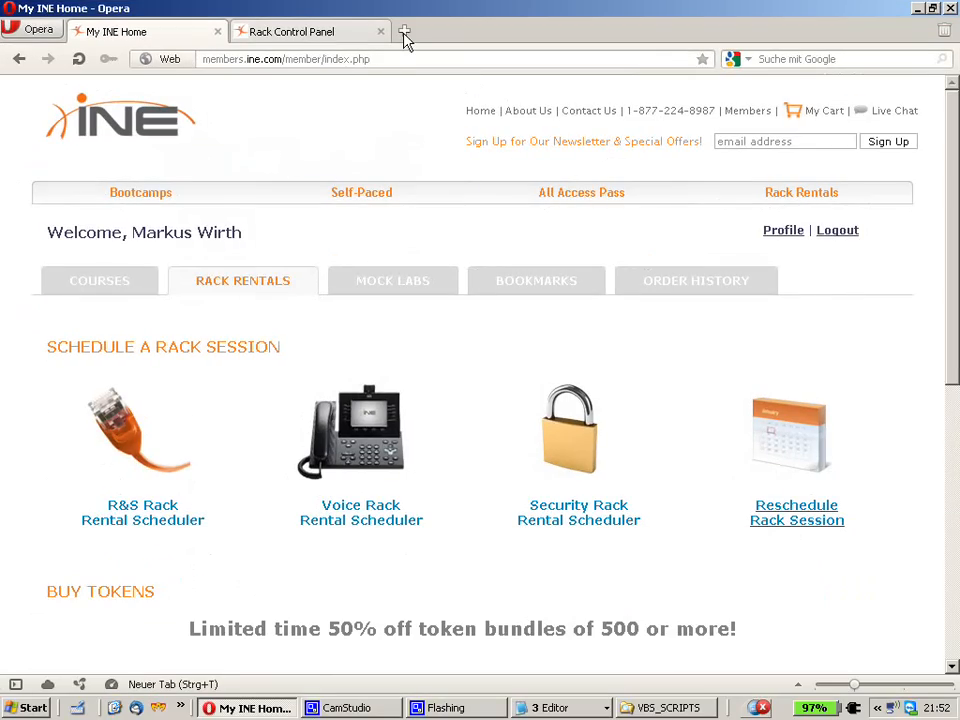
Load gradedlabs.com in a new Opera tab via the 'graded' suggestion, then minimize Opera.
left_click(406, 32)
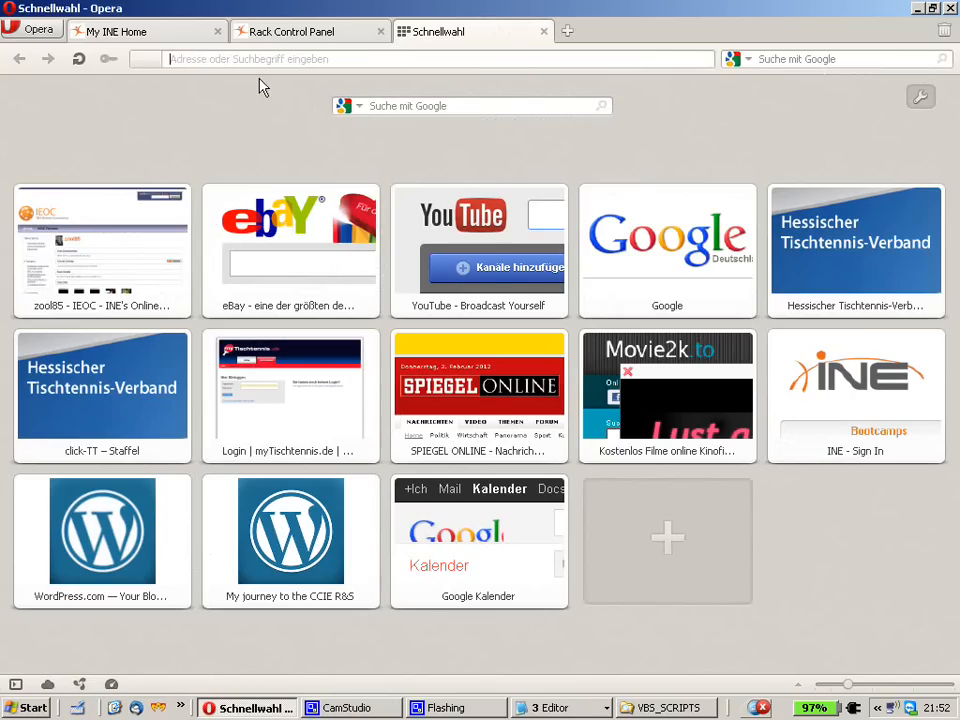
type("graded")
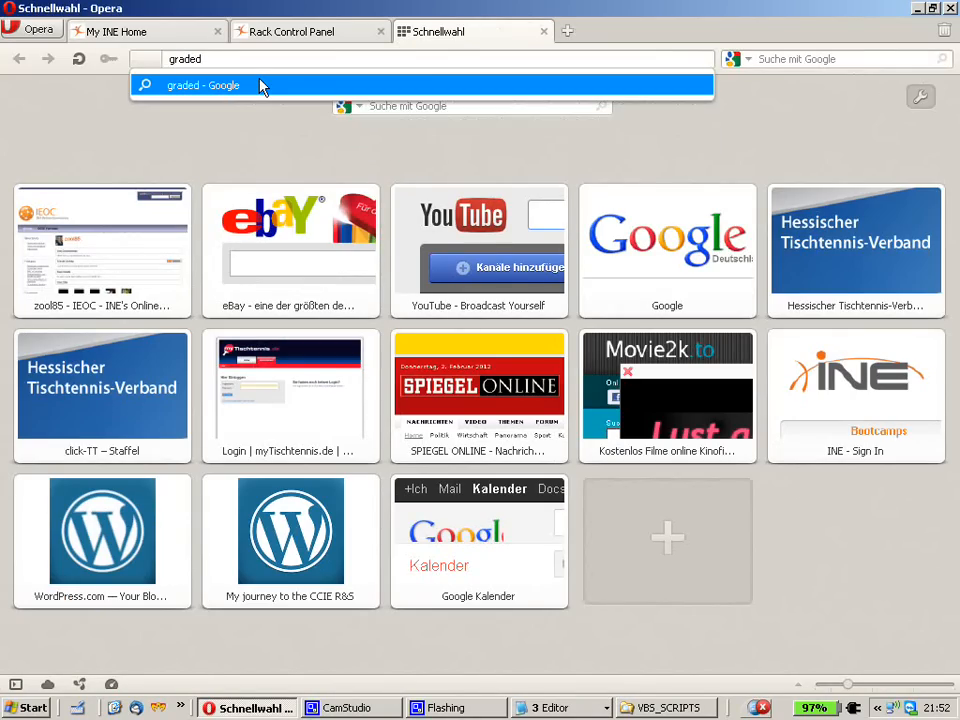
left_click(204, 84)
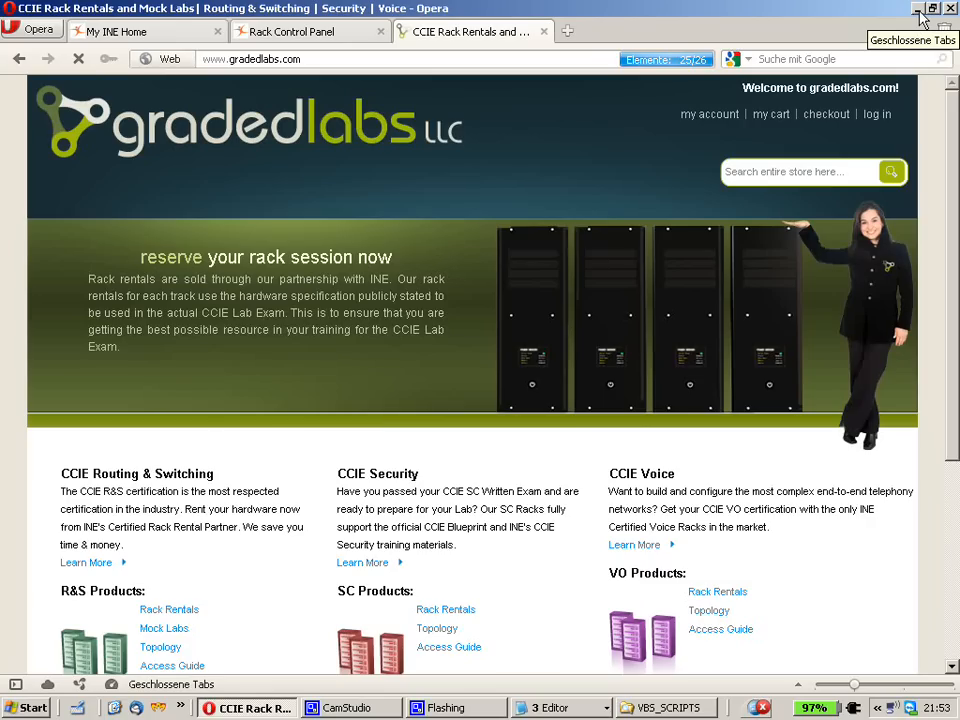
left_click(948, 8)
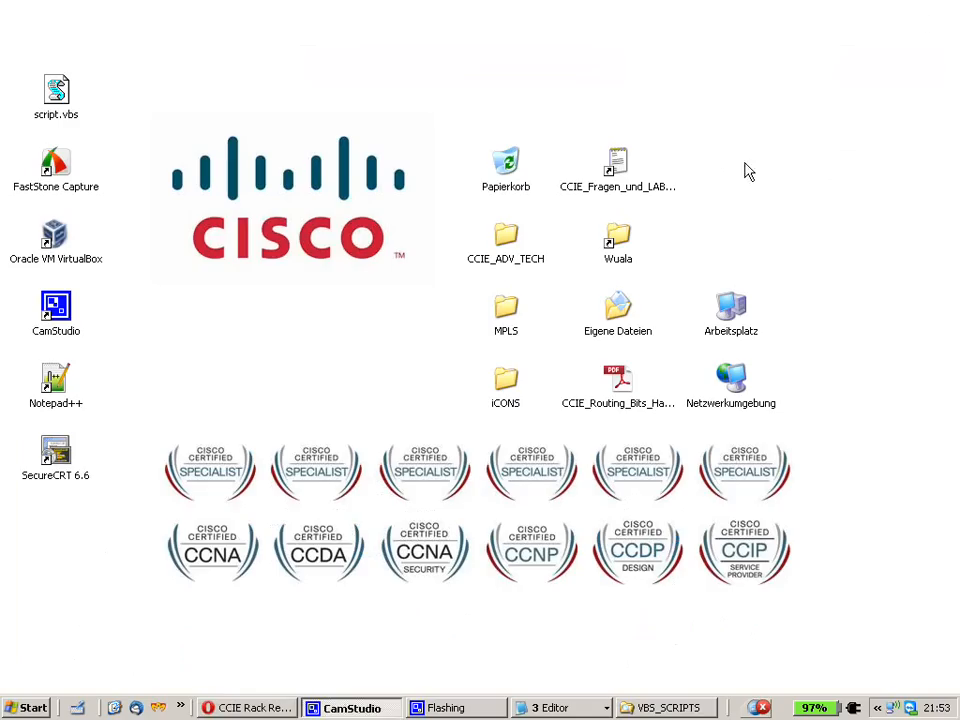
mouse_move(124, 688)
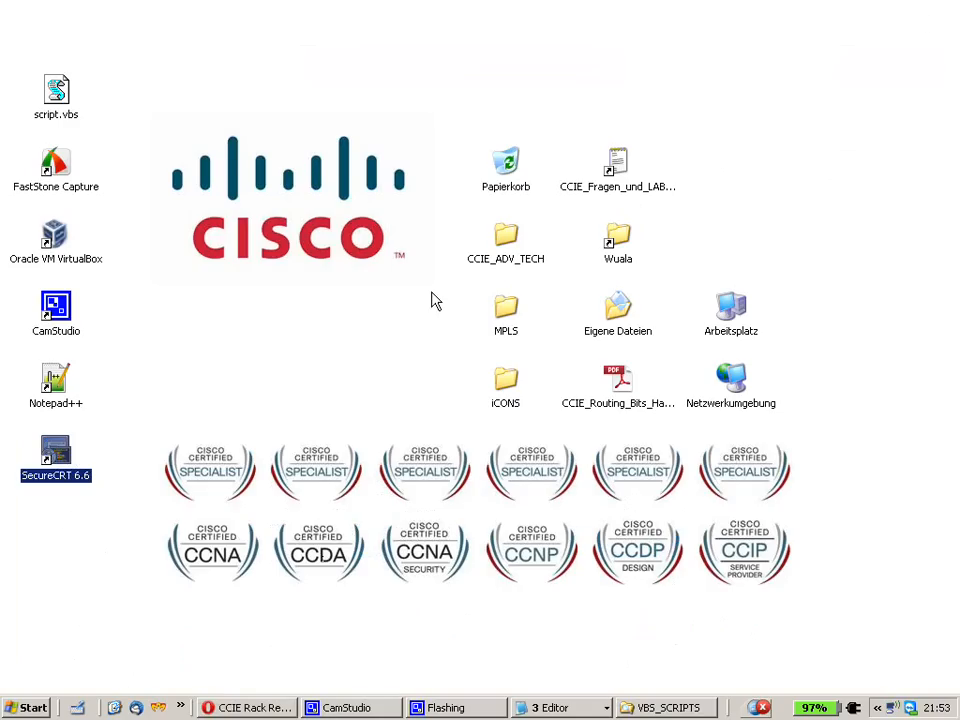
Launch SecureCRT 6.6 and Quick Connect by Telnet to host racks.ine.com.
double_click(56, 450)
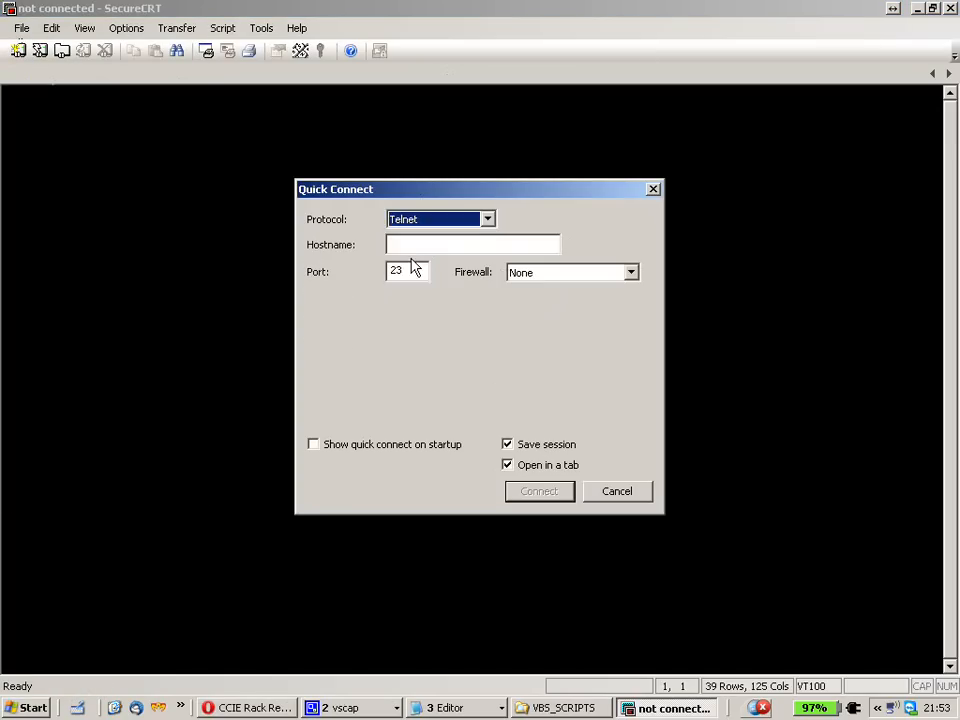
type("racks")
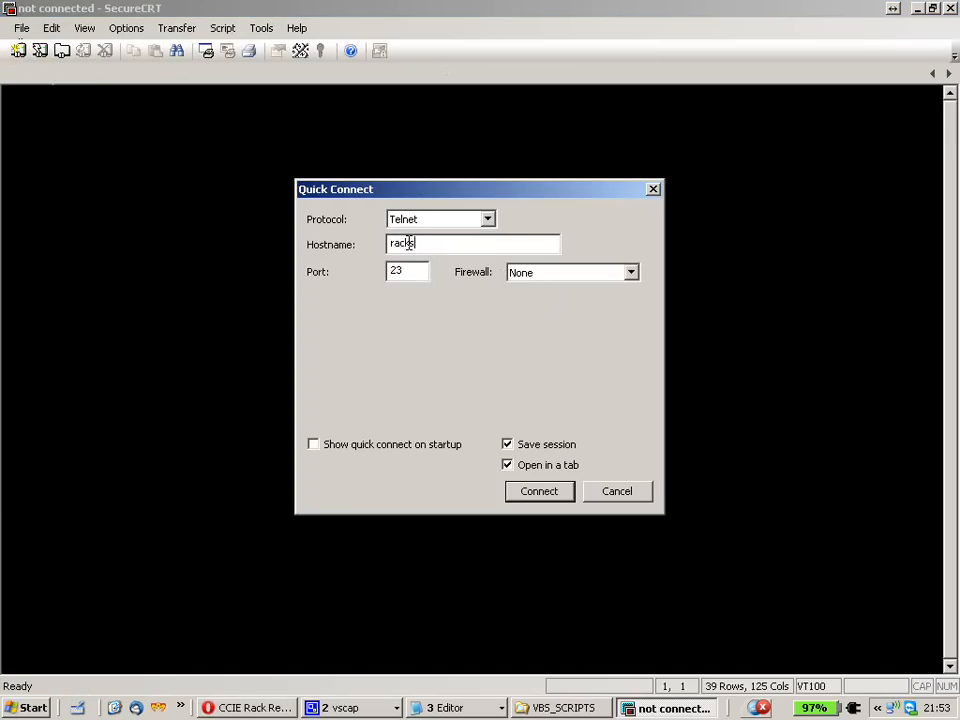
type(".ine")
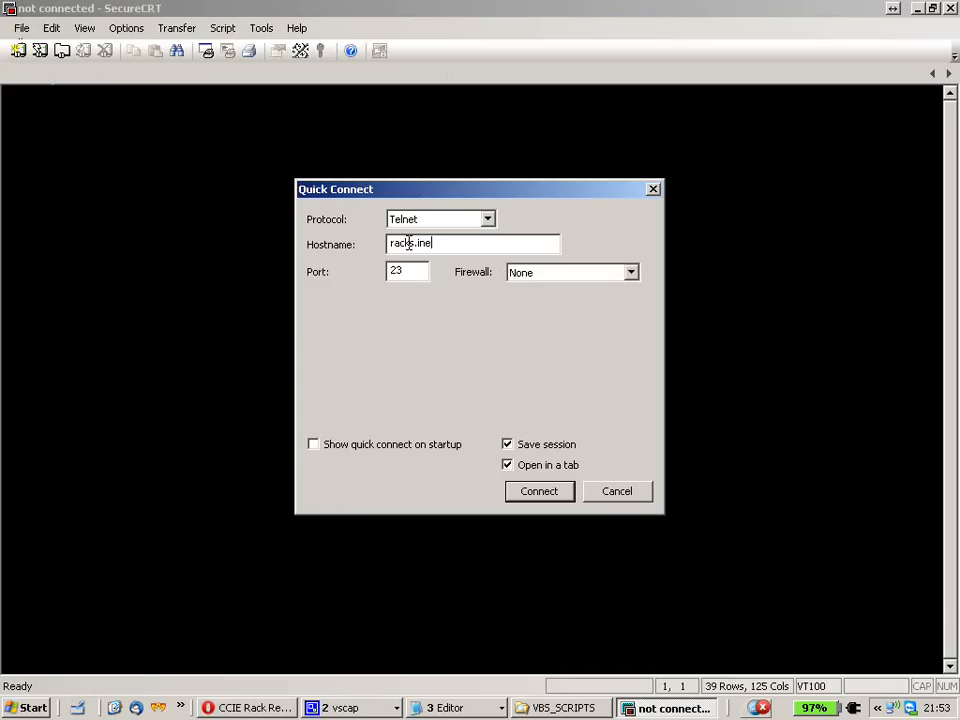
type(".com")
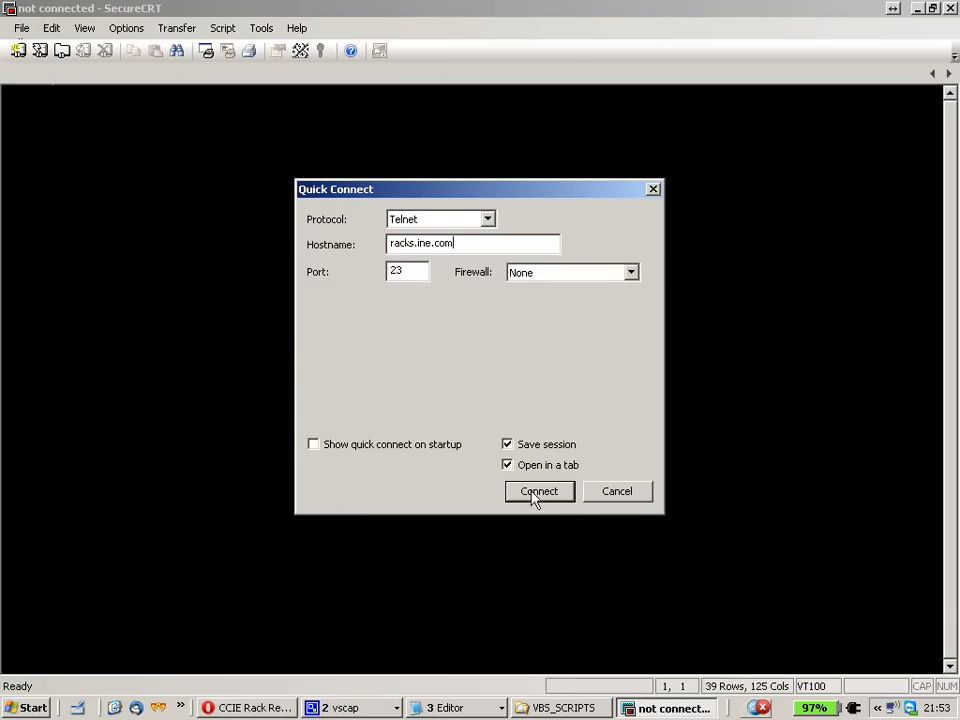
left_click(538, 492)
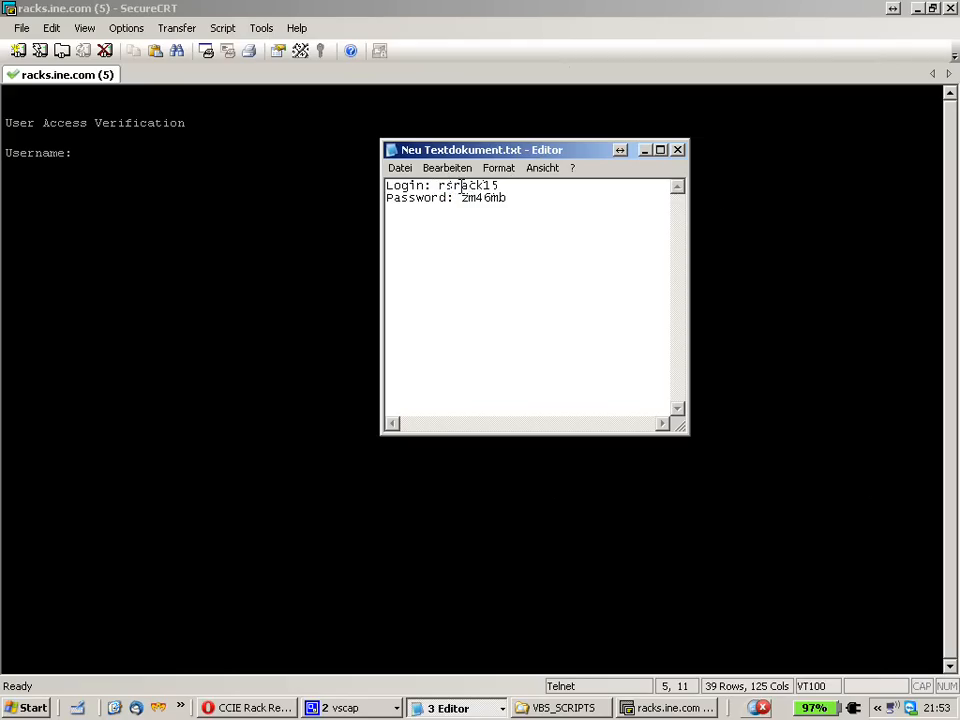
Copy the rsra... login from the notes into the username prompt and fetch the password.
double_click(472, 184)
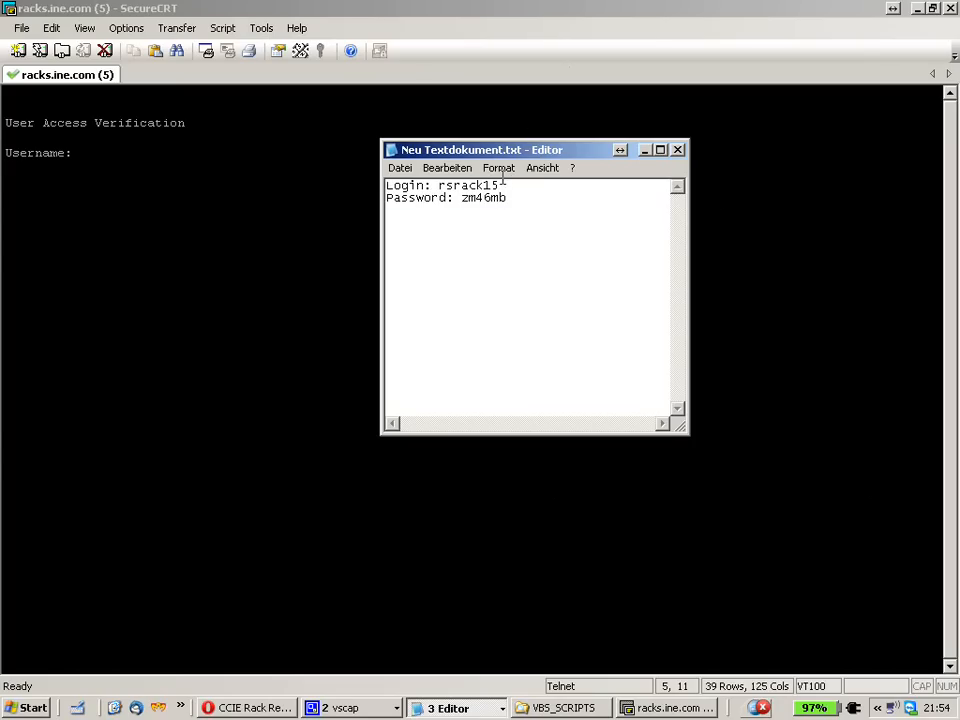
left_click(678, 150)
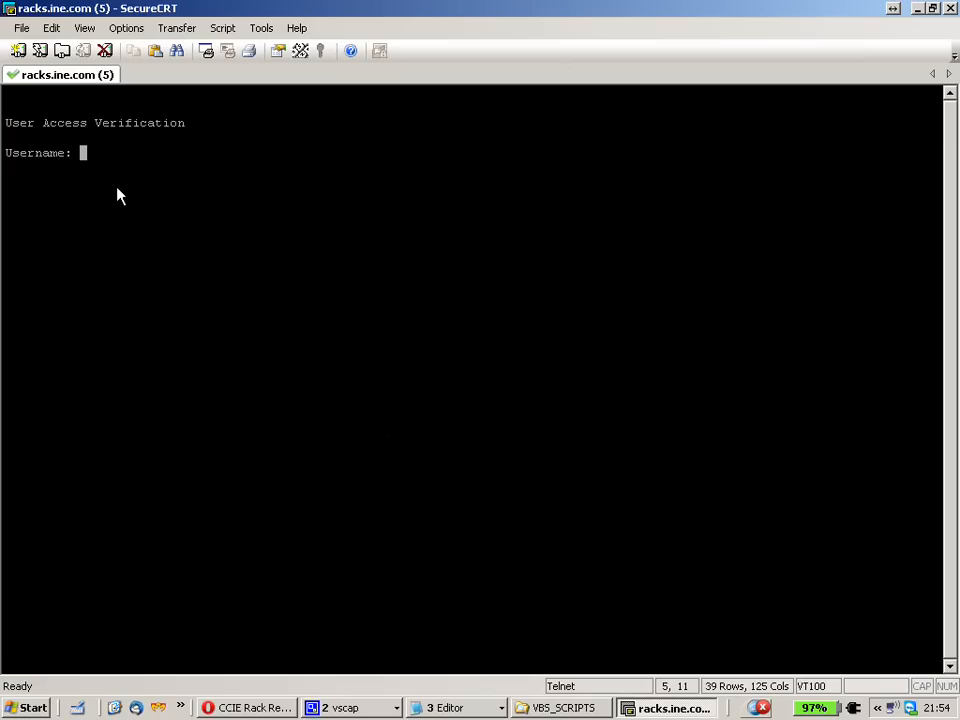
type("rsrack15")
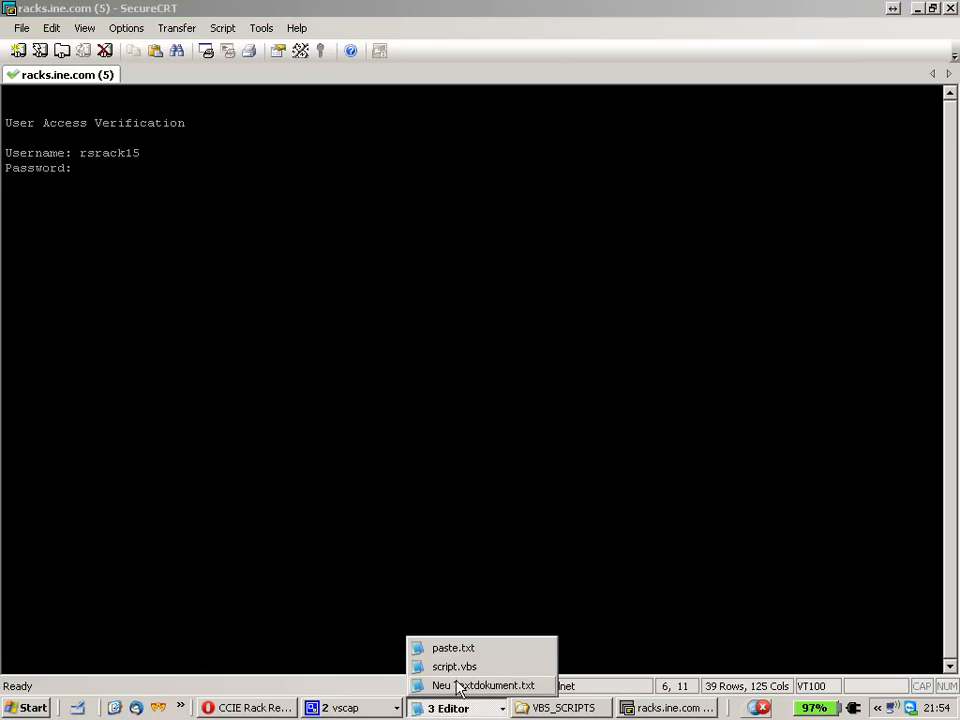
left_click(486, 684)
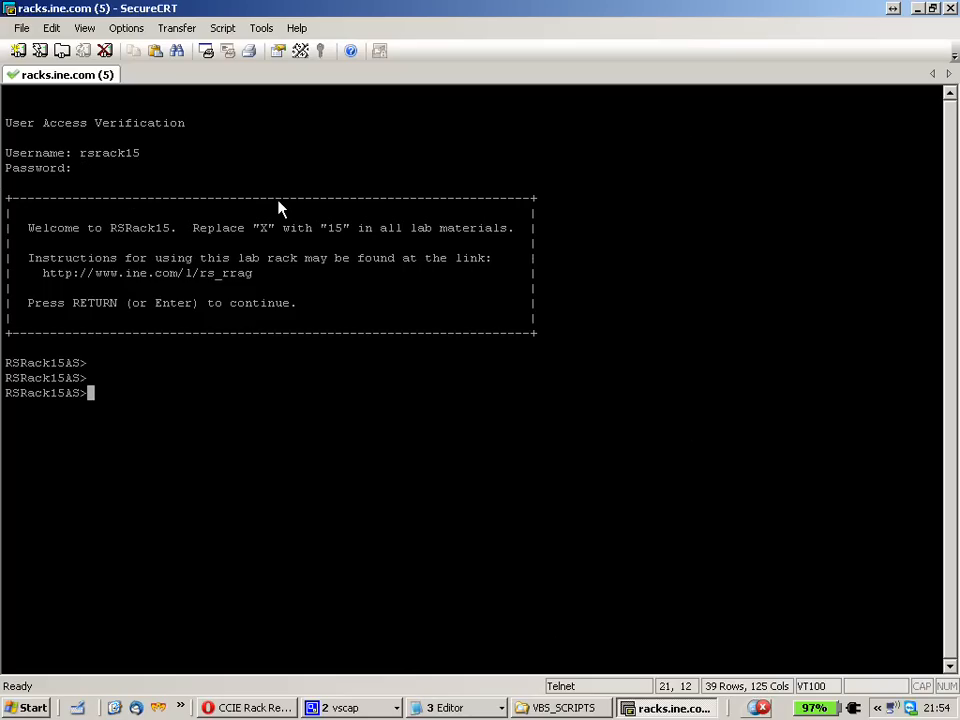
type("r1")
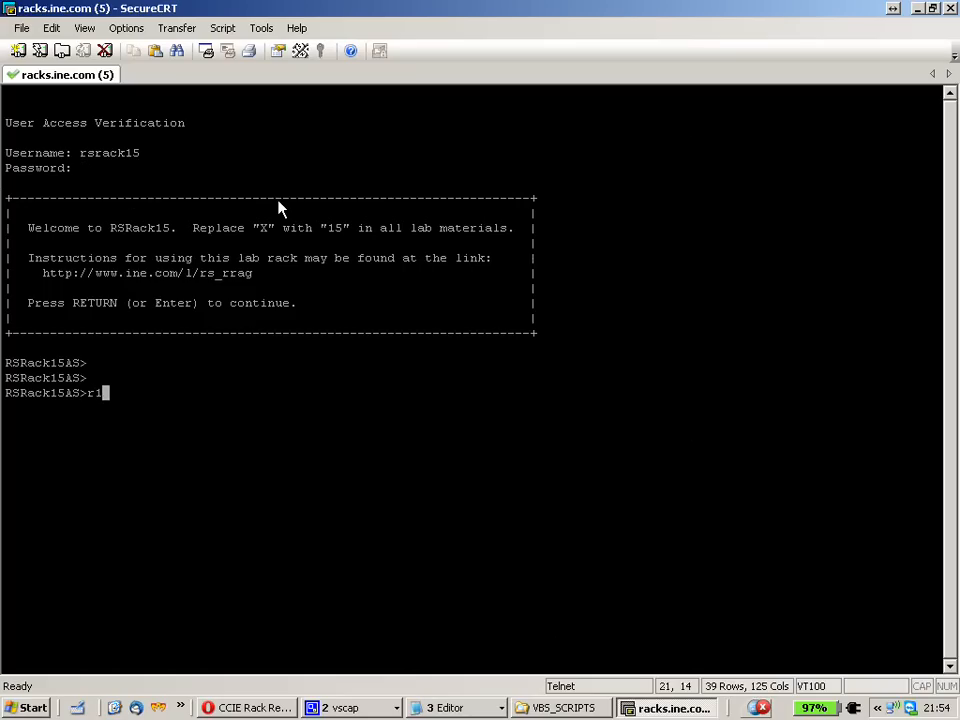
type("2")
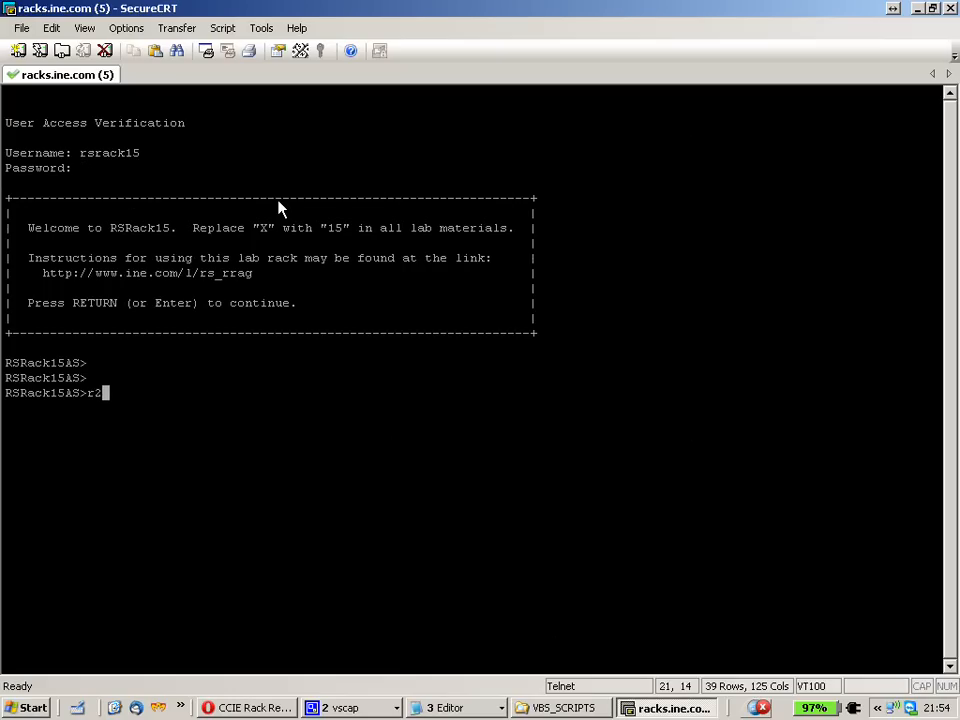
key("BackSpace")
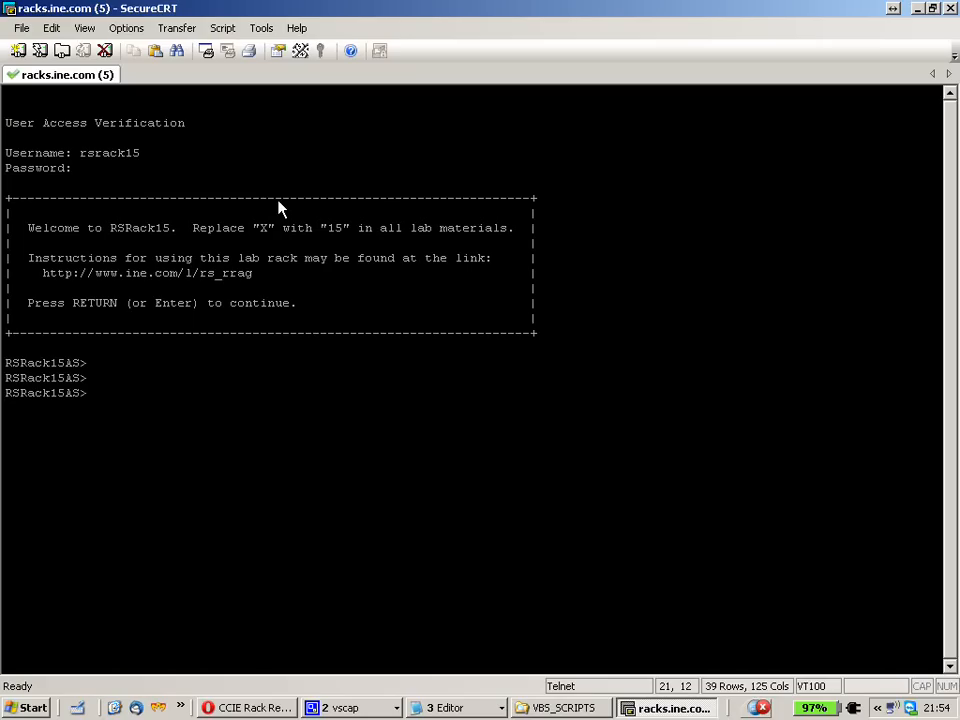
mouse_move(428, 248)
type("e")
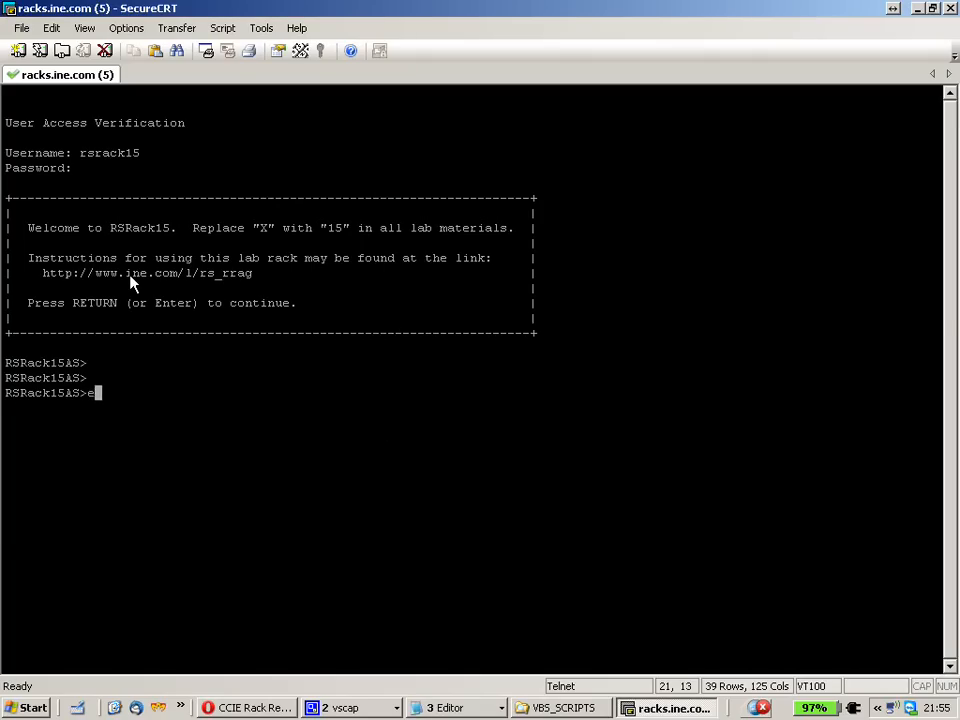
Disconnect, reconnect to racks.ine.com and log in as rsrack15r1 to reach Rack1CR1.
left_click(104, 54)
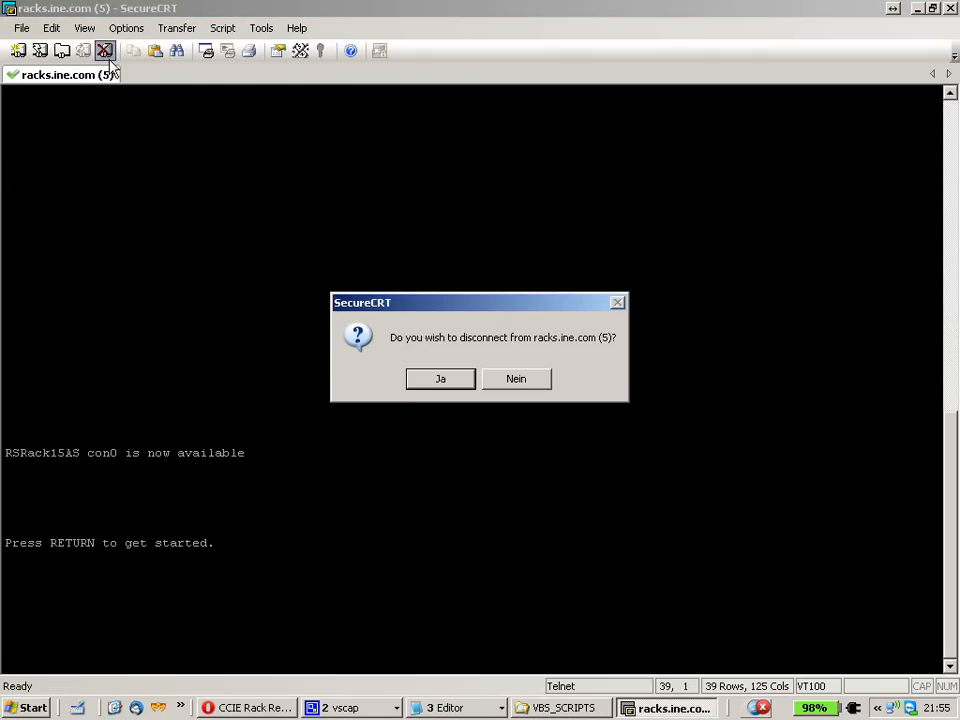
left_click(440, 380)
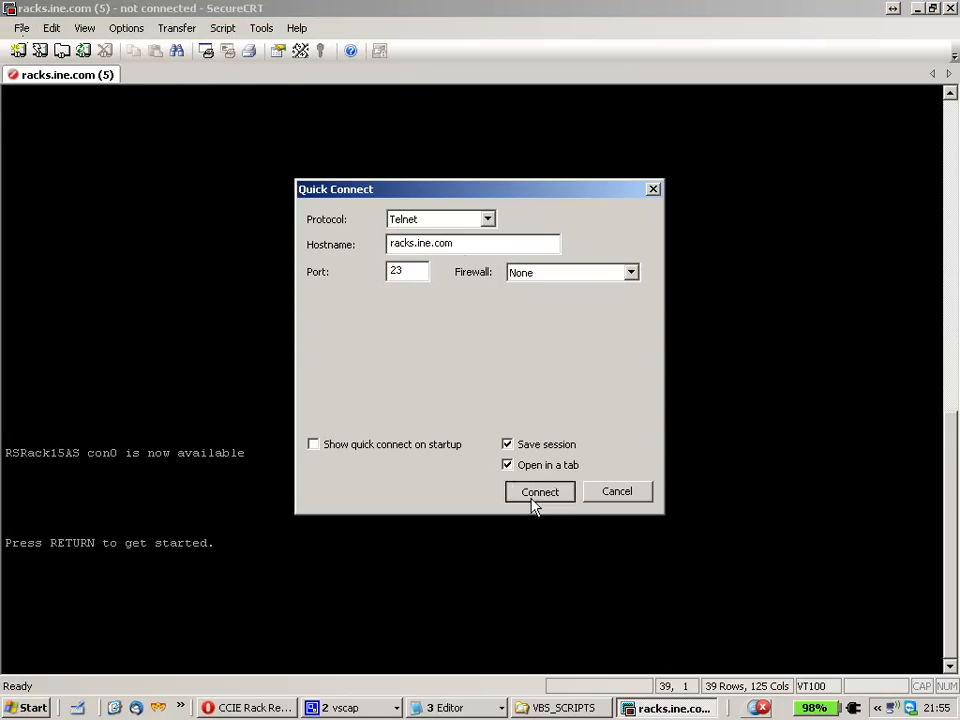
left_click(540, 492)
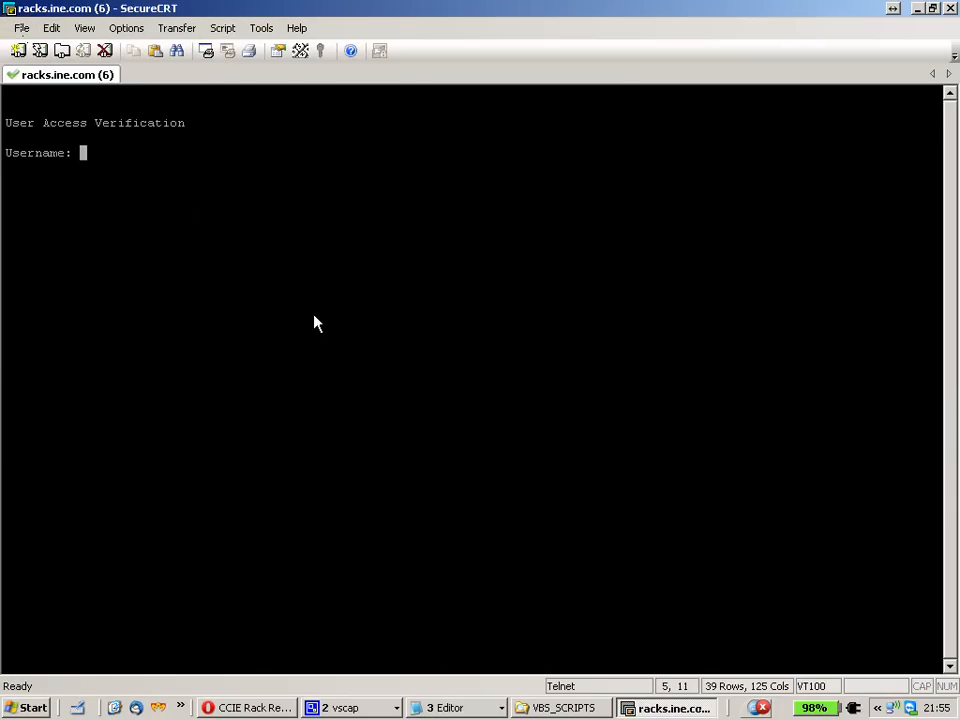
type("rsrack")
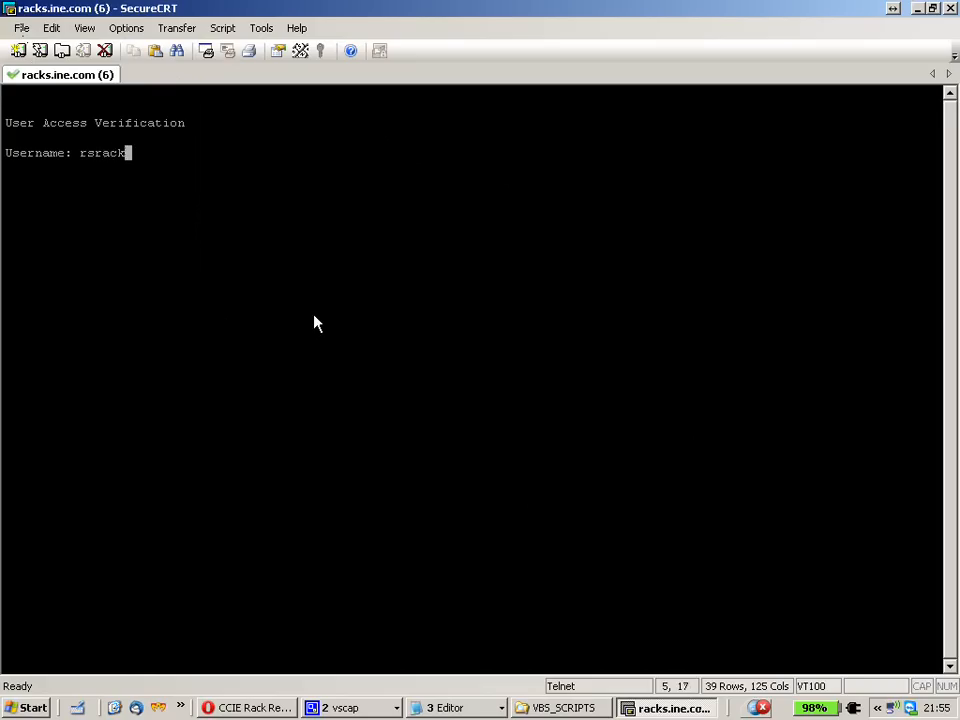
type("15")
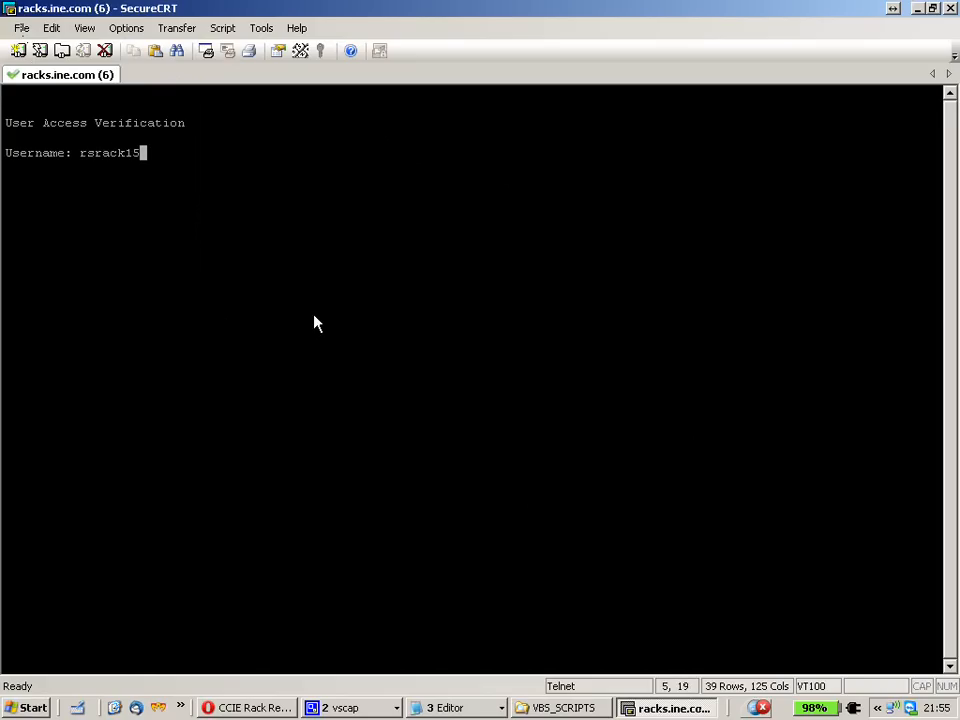
type("r1")
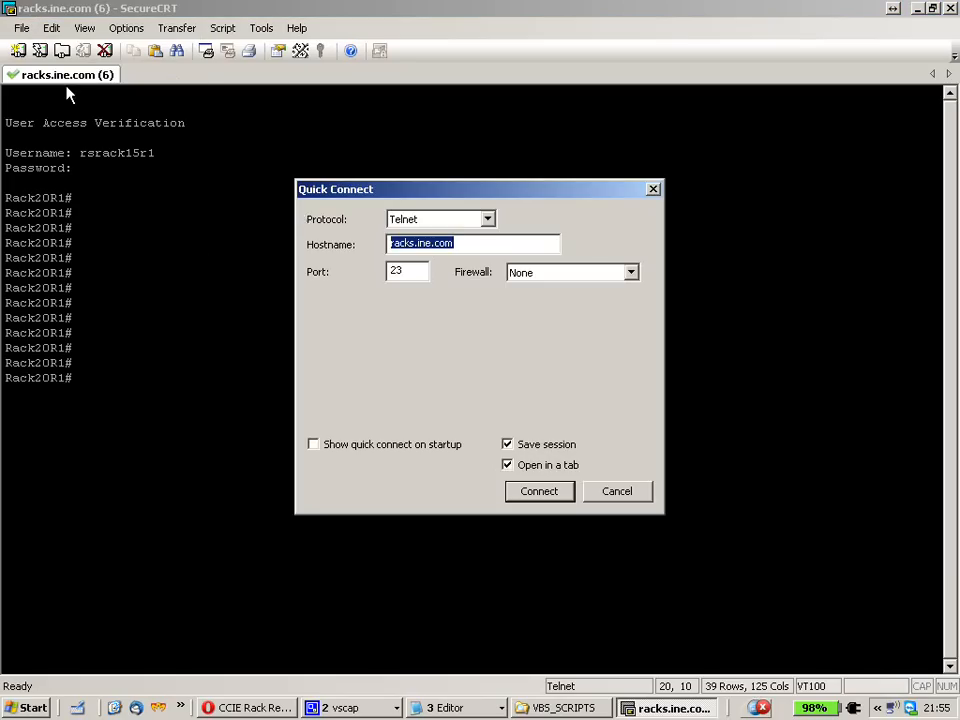
Connect a second racks.ine.com session and log in as rsrack15r2.
left_click(540, 492)
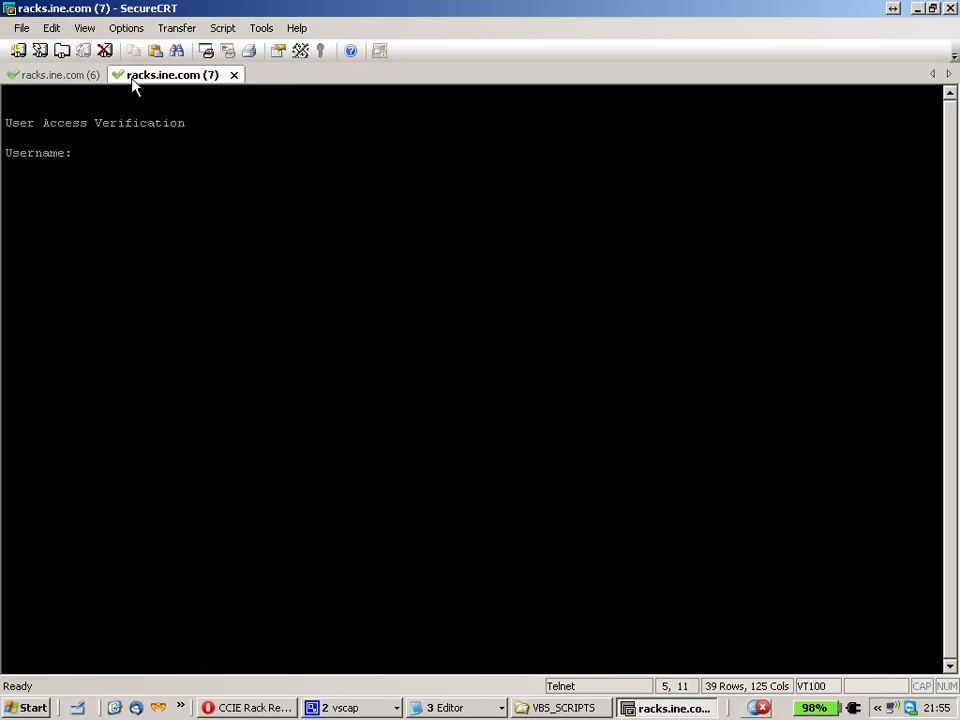
type("r")
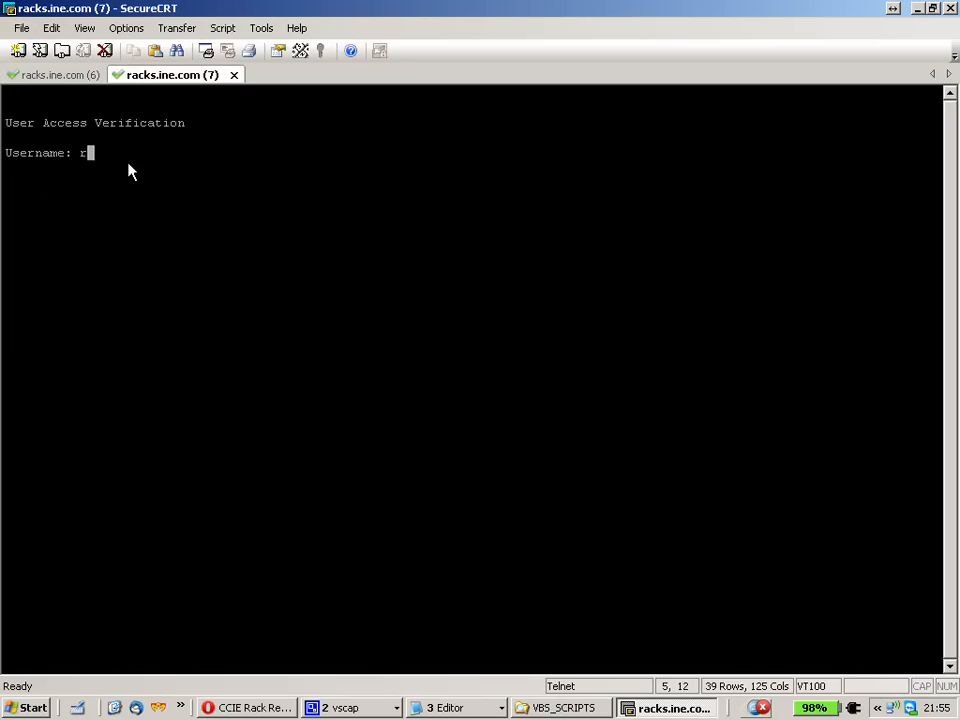
type("srack15r2")
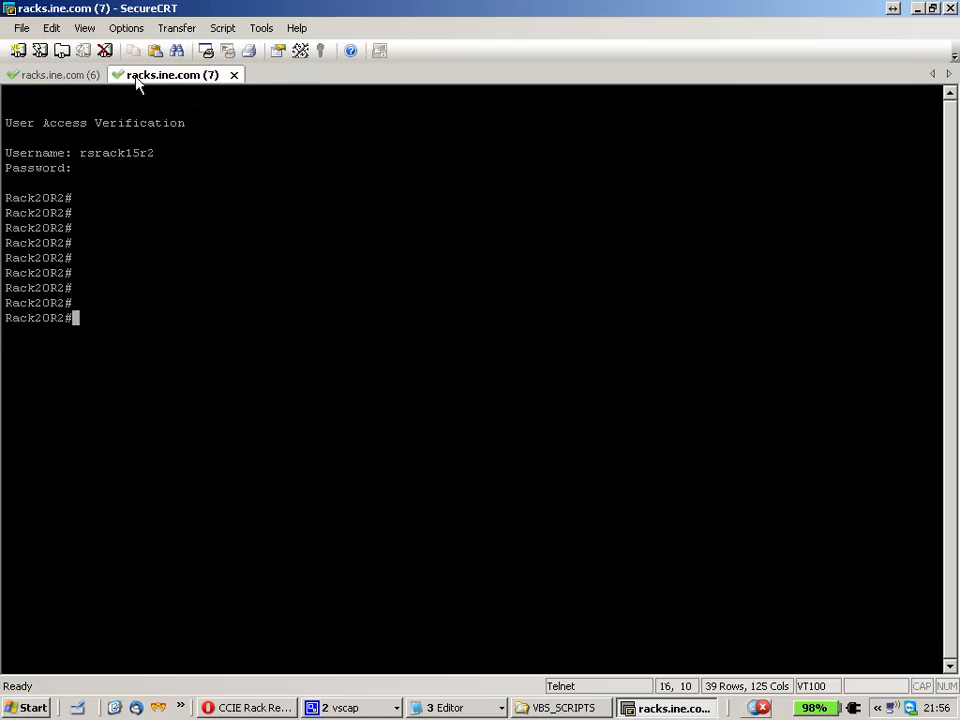
mouse_move(52, 78)
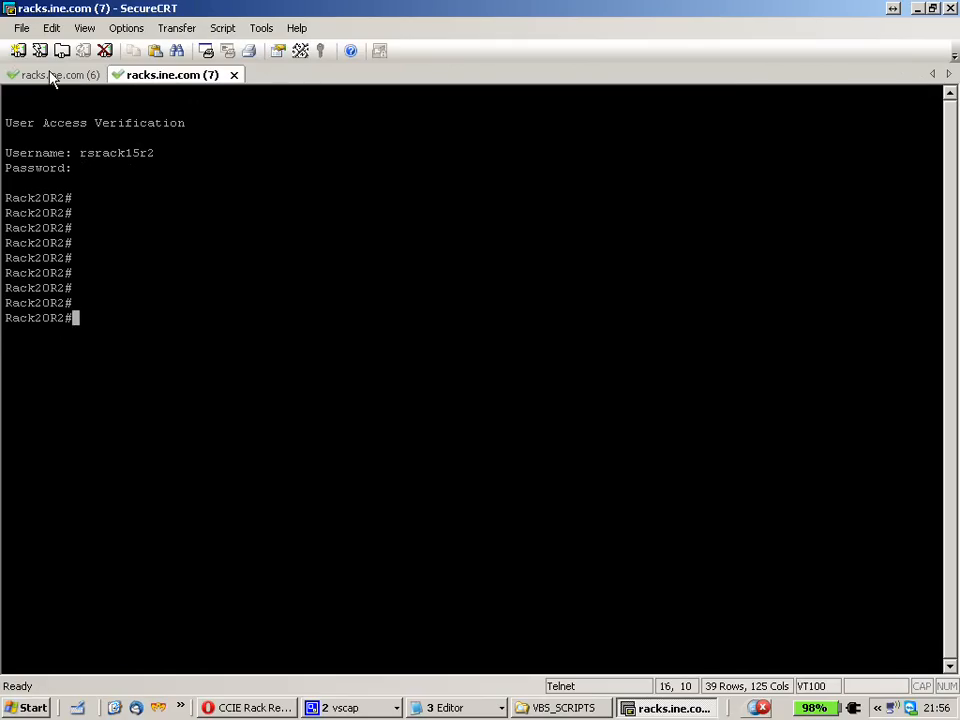
Rename the first router session tab to R1 via its right-click Rename dialog.
left_click(48, 74)
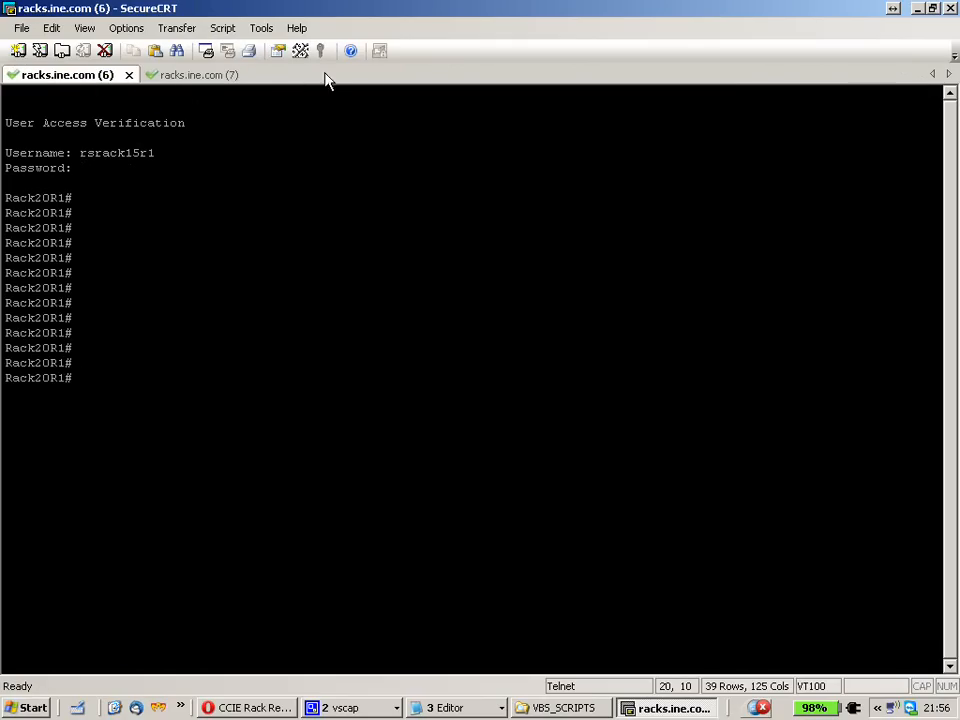
mouse_move(436, 90)
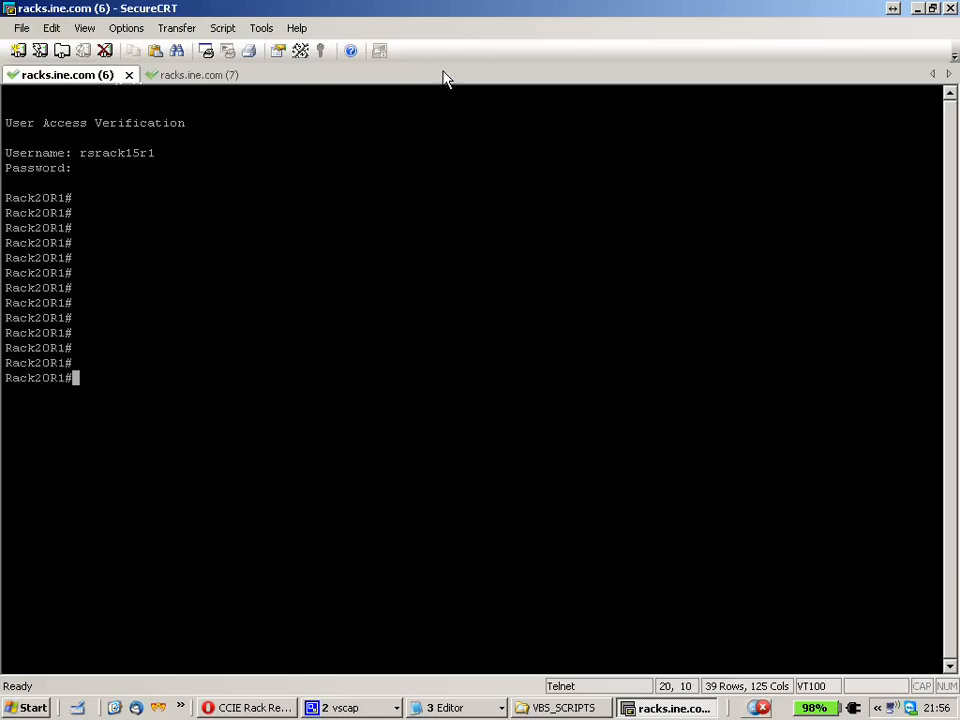
left_click(200, 74)
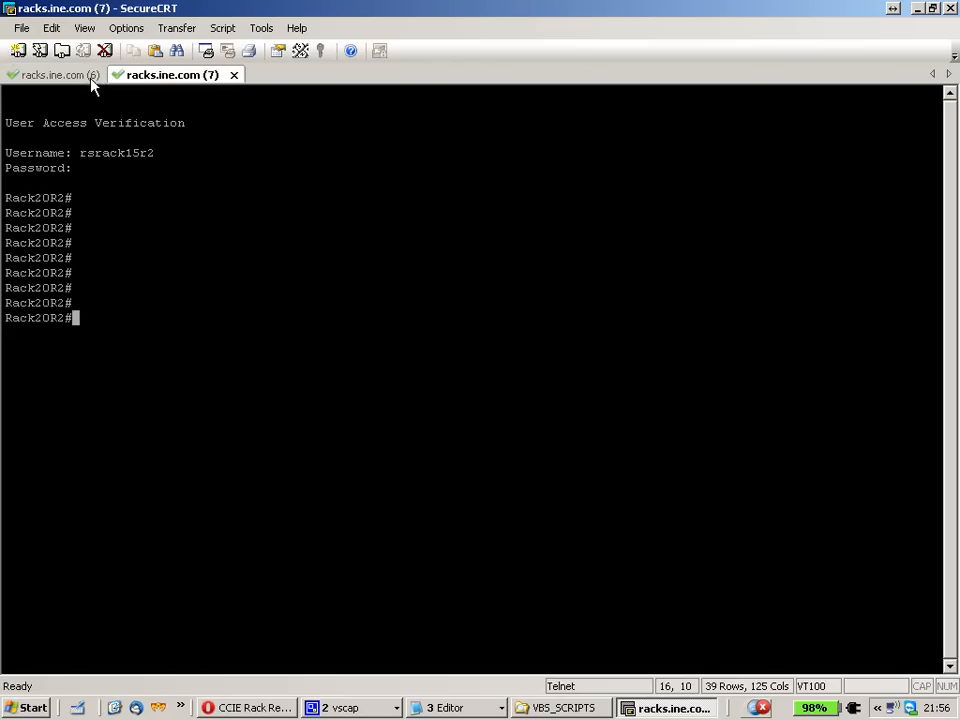
left_click(56, 74)
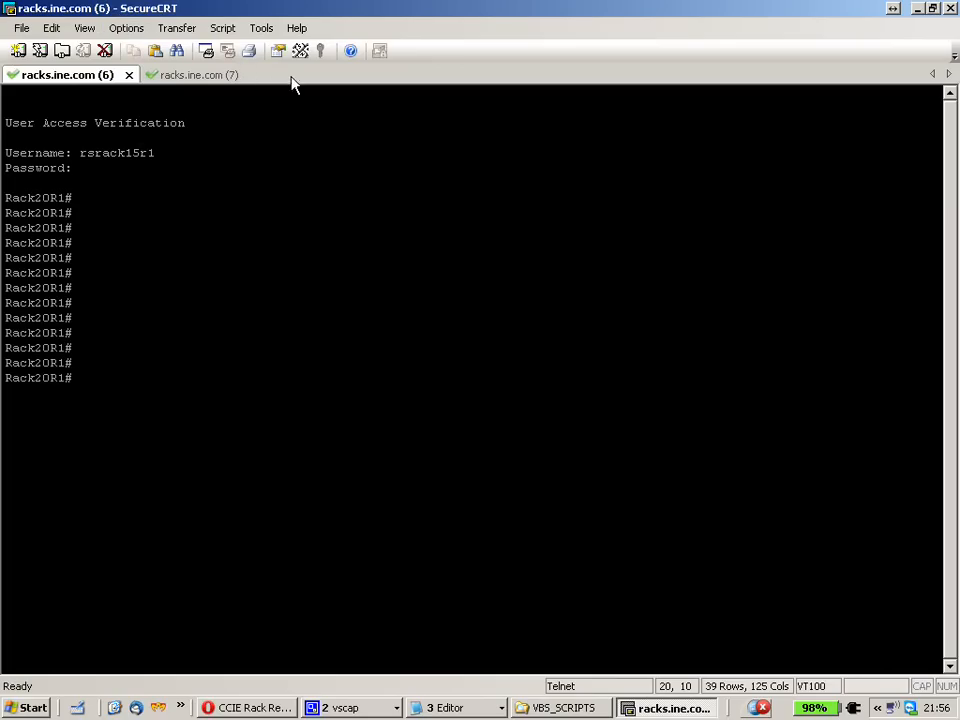
right_click(60, 74)
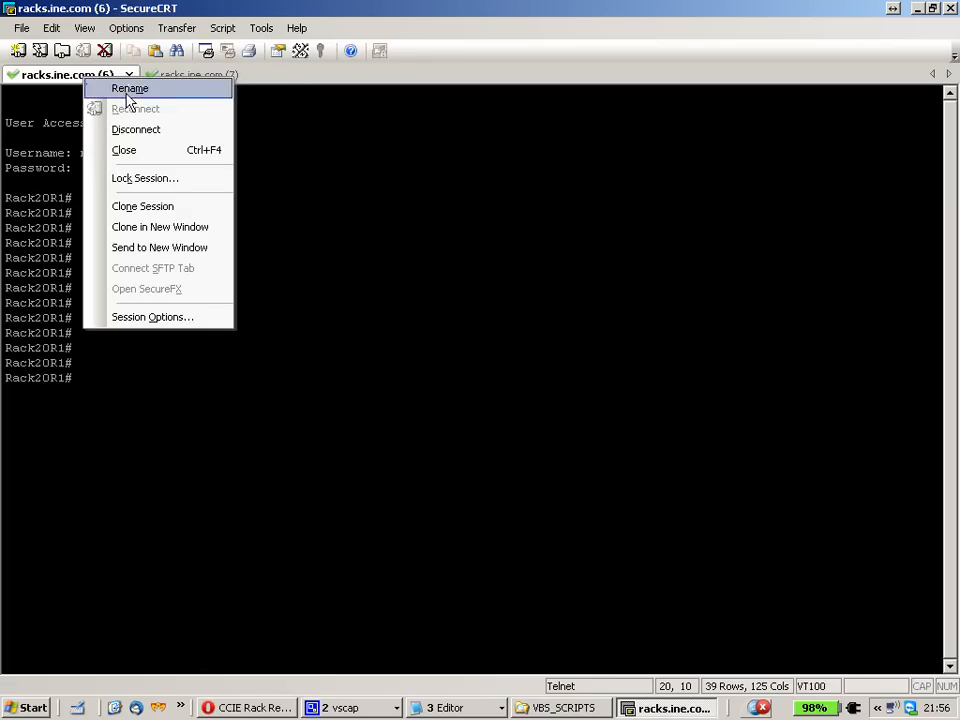
left_click(128, 88)
type("R2")
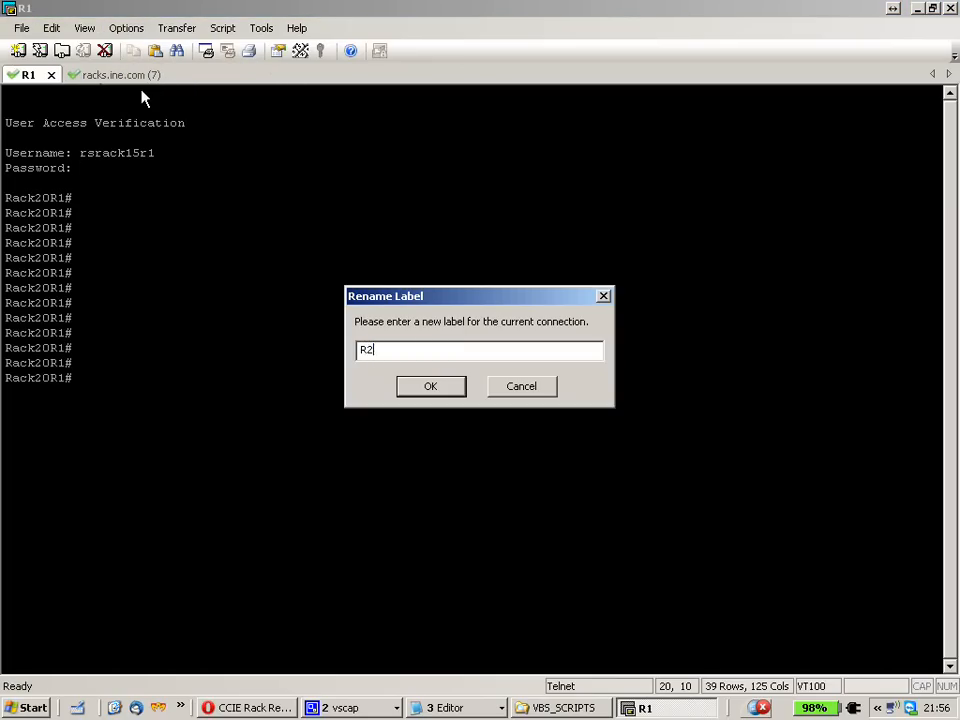
left_click(430, 386)
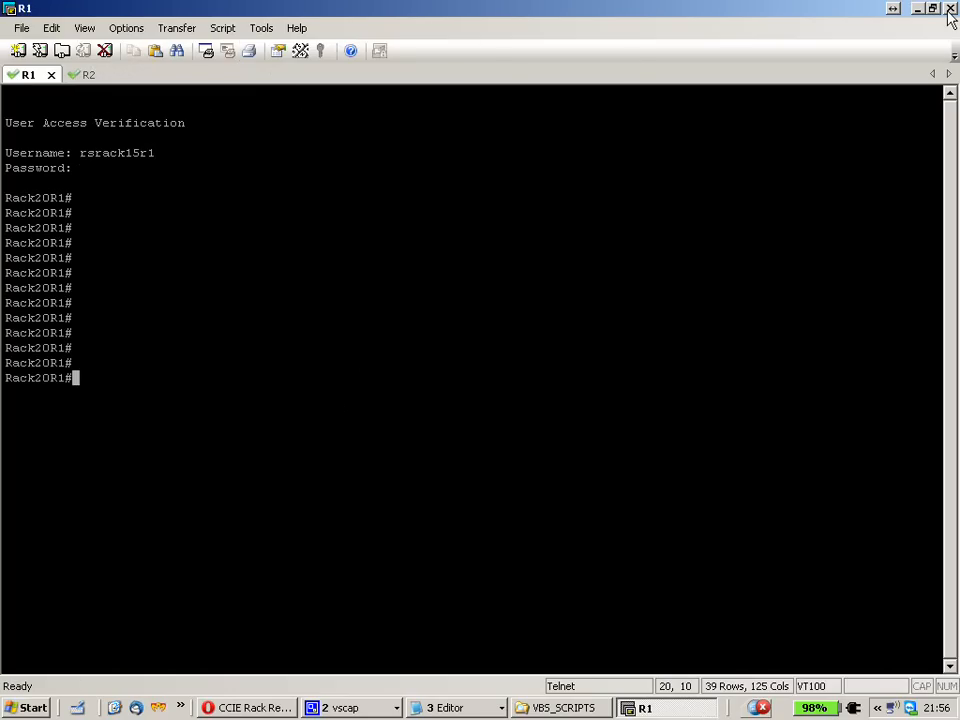
mouse_move(486, 60)
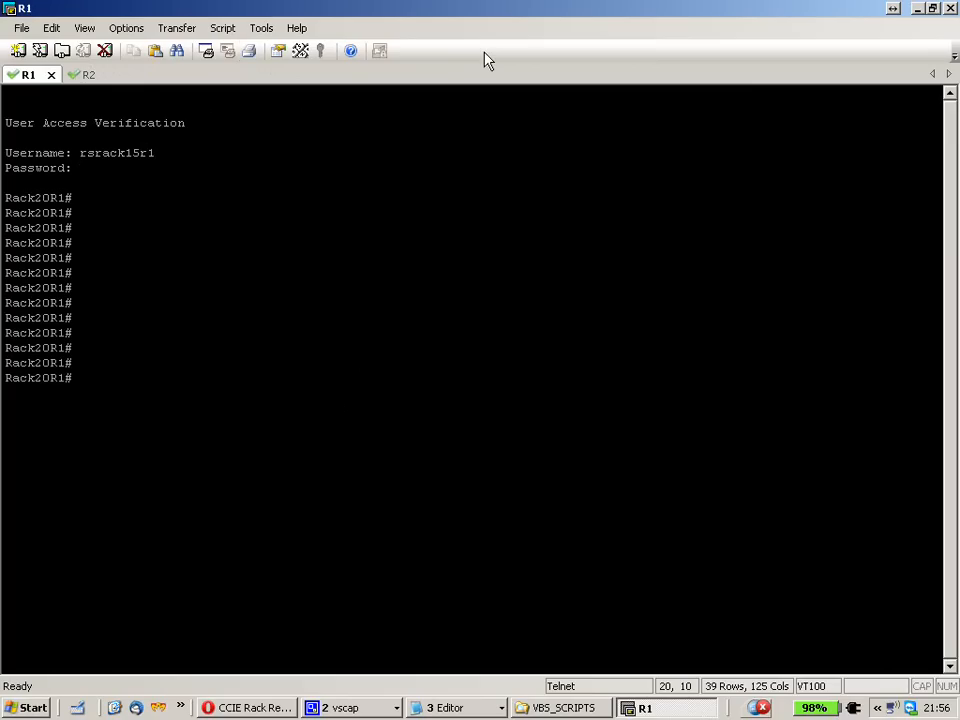
mouse_move(892, 56)
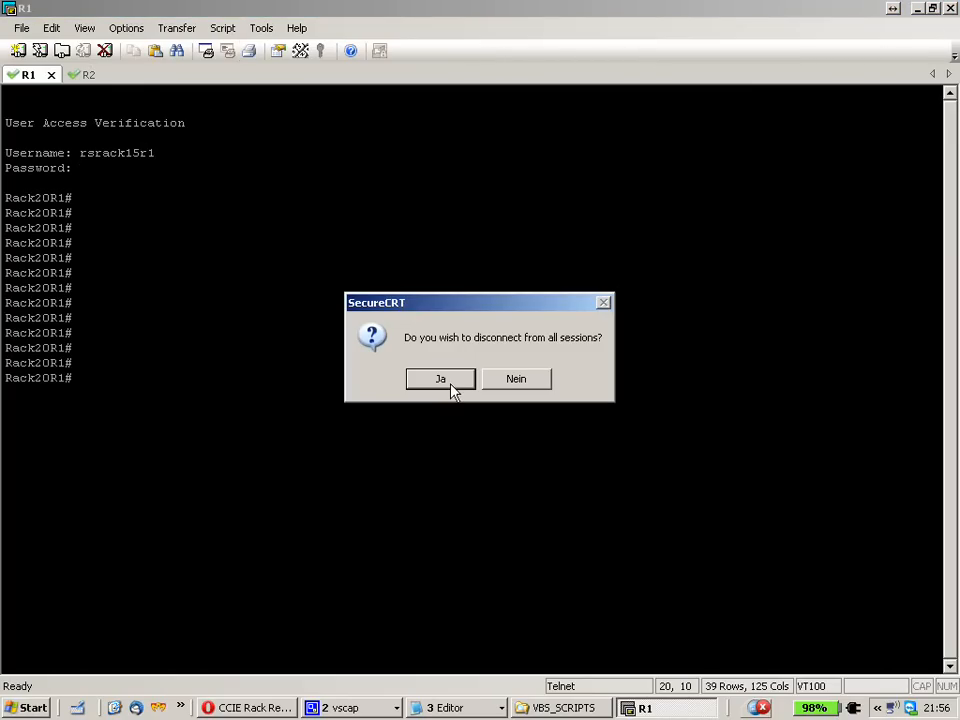
Confirm disconnecting all SecureCRT sessions, close the login notes, and launch GNS3.
left_click(440, 380)
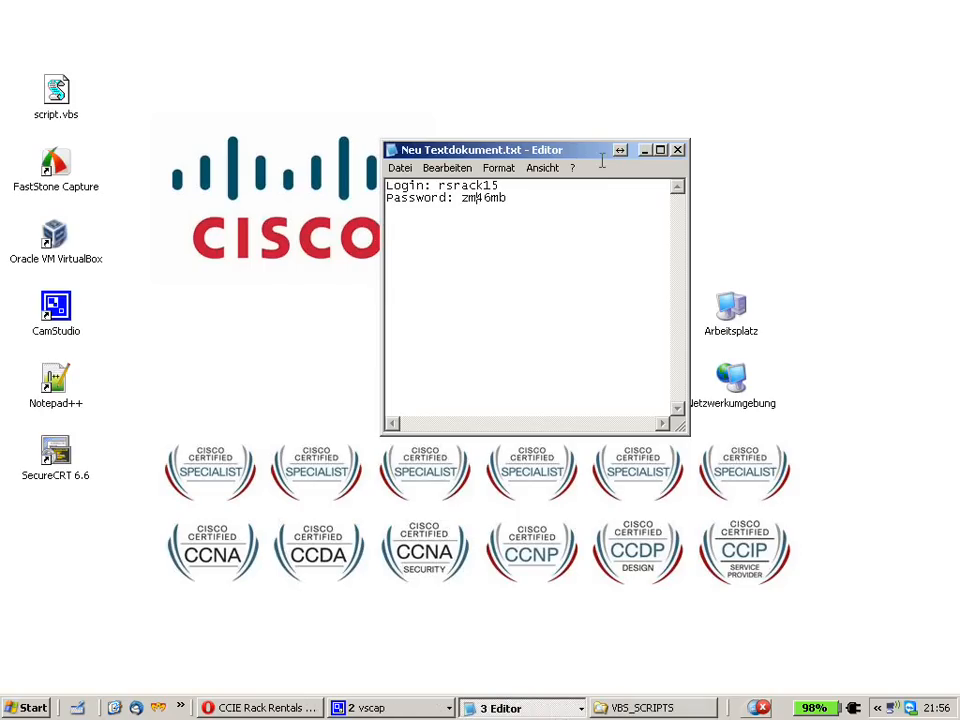
left_click(678, 148)
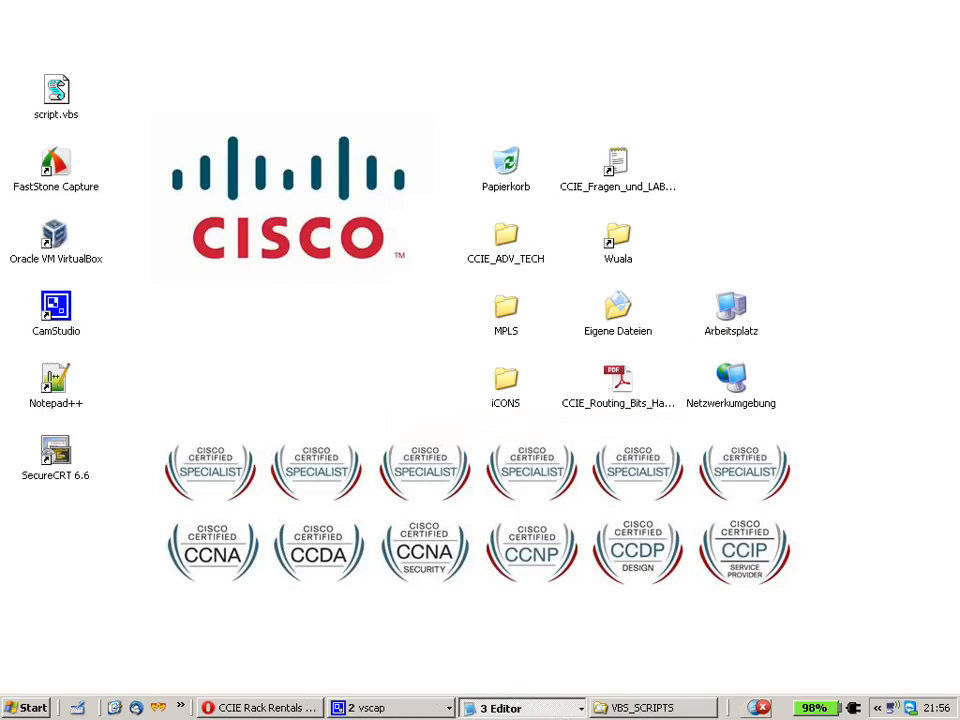
mouse_move(272, 532)
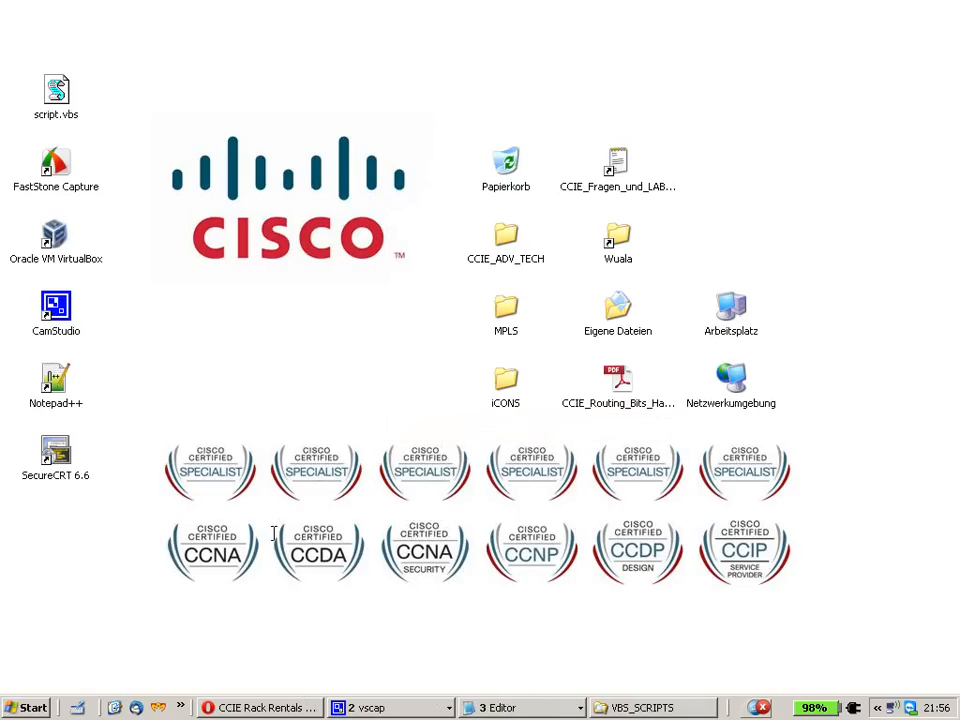
mouse_move(332, 470)
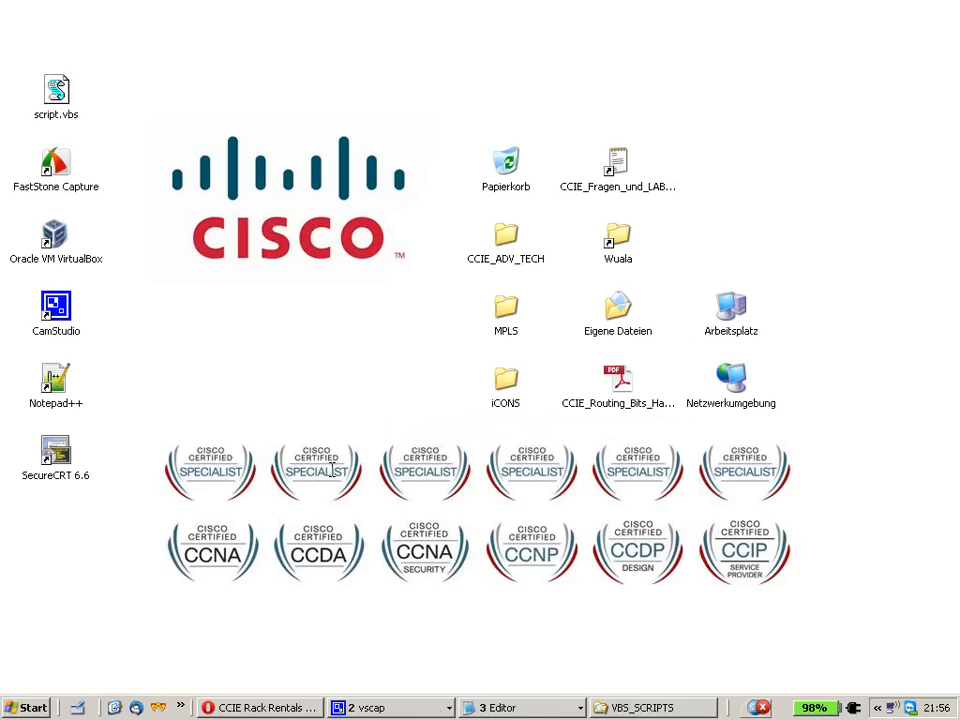
mouse_move(202, 498)
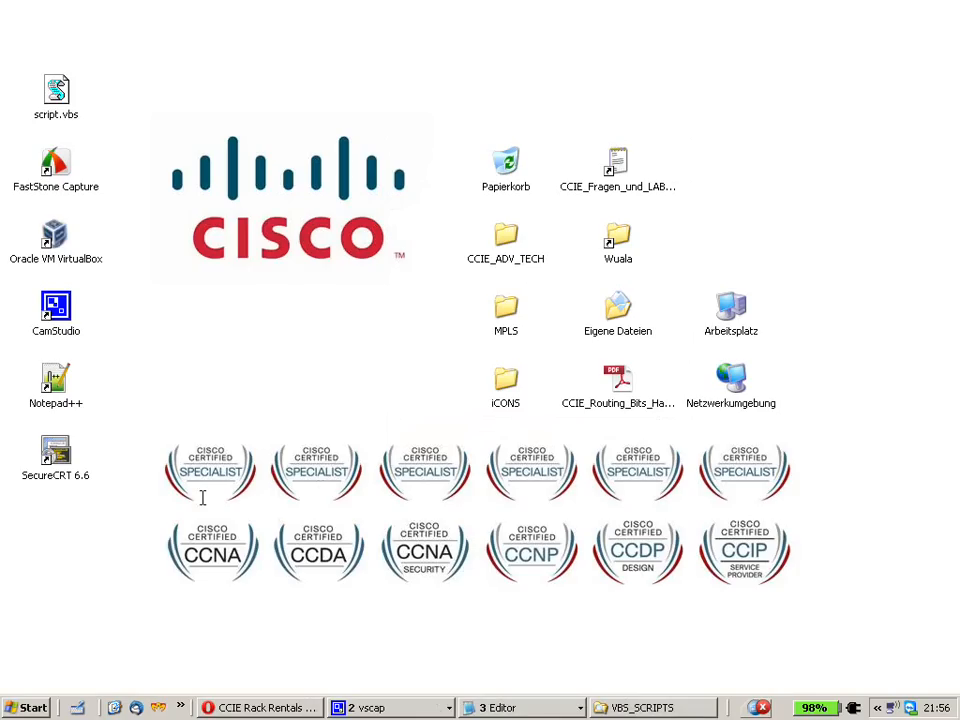
mouse_move(116, 620)
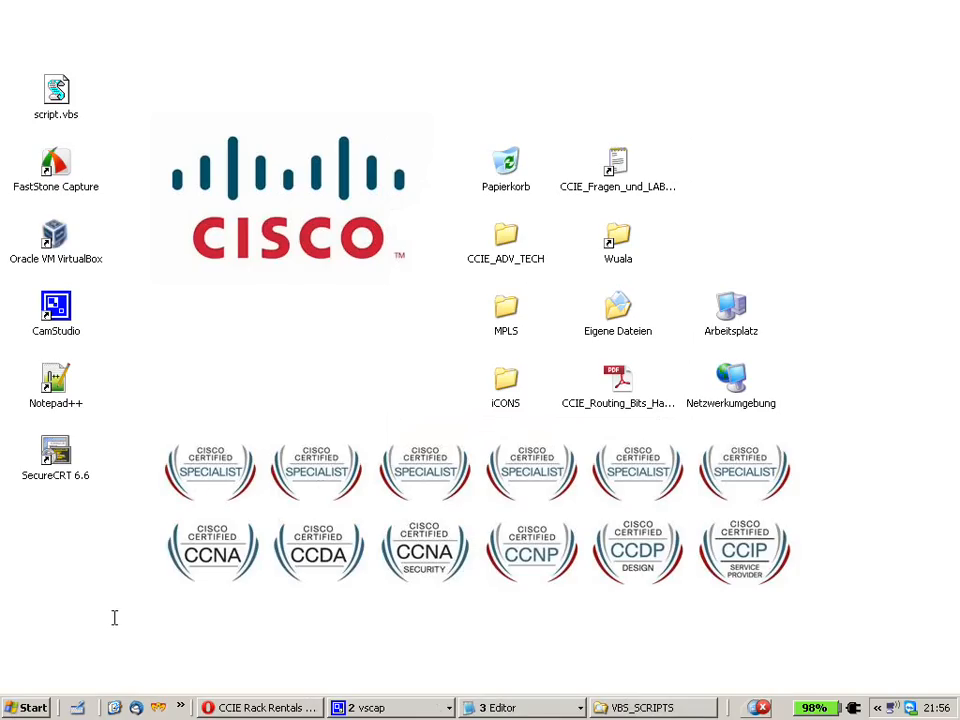
mouse_move(144, 458)
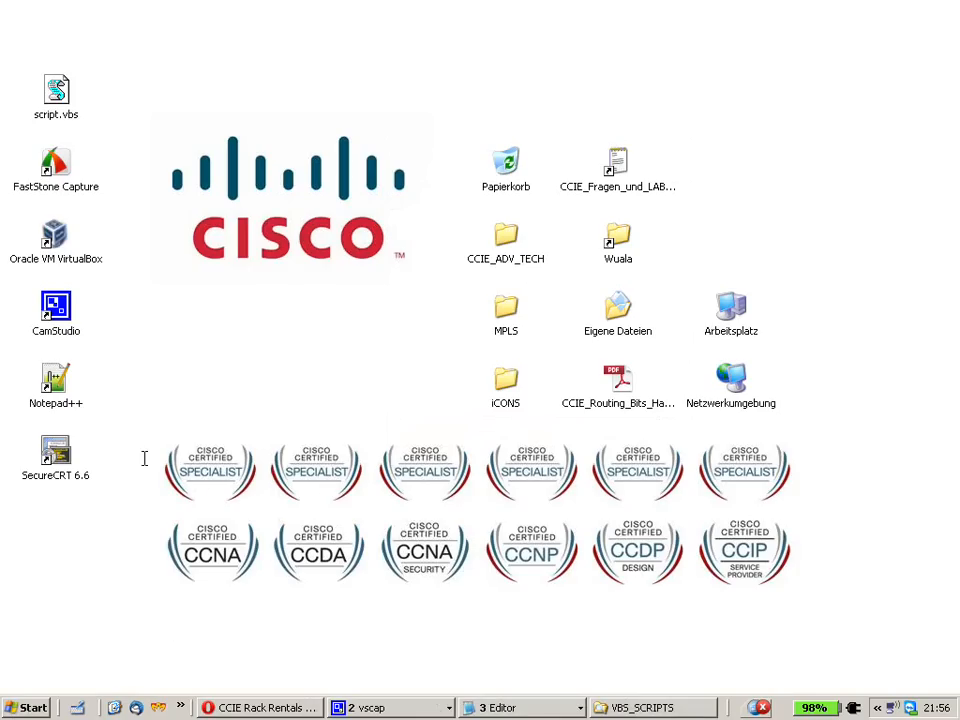
left_click(32, 708)
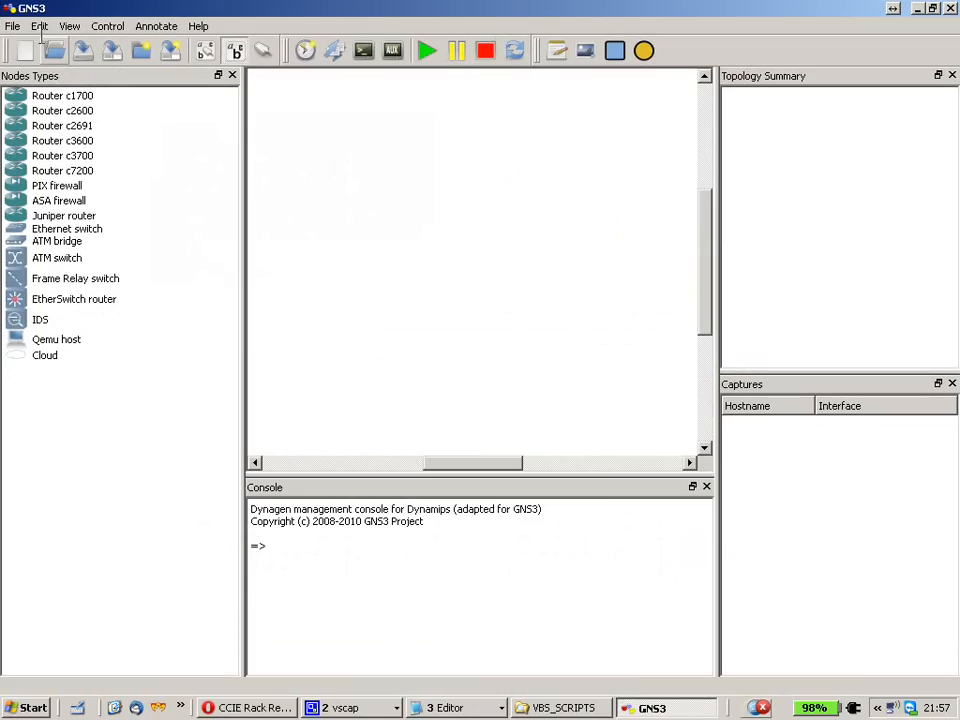
In Preferences > Terminal Settings, inspect the telnet command and choose the SecureCRT (Windows 32 bits) preset.
left_click(40, 24)
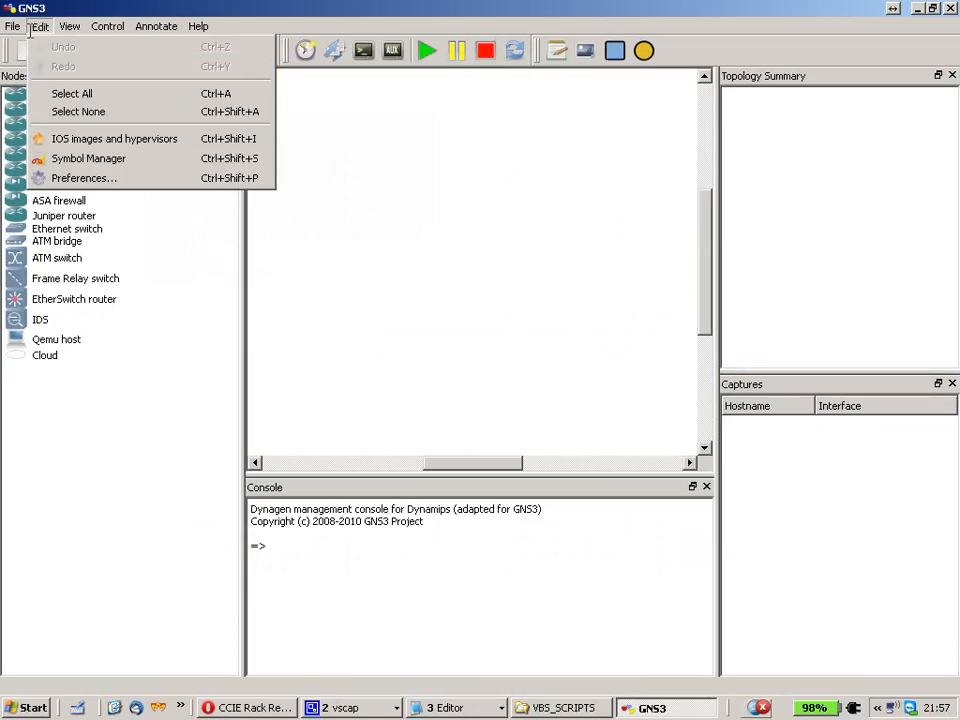
left_click(84, 176)
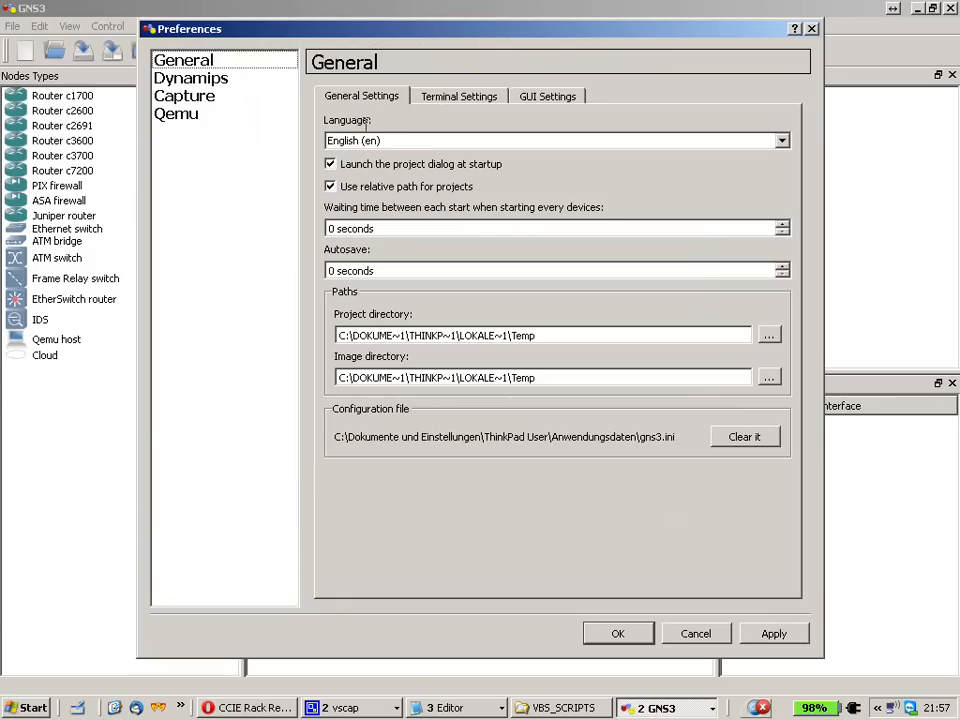
left_click(460, 96)
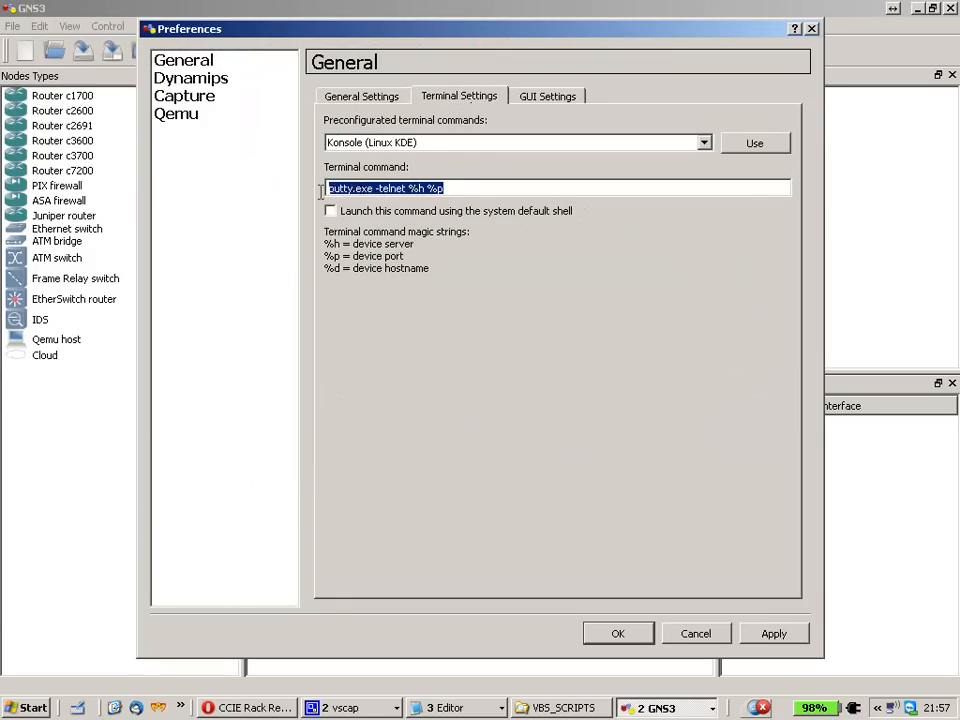
left_click(458, 188)
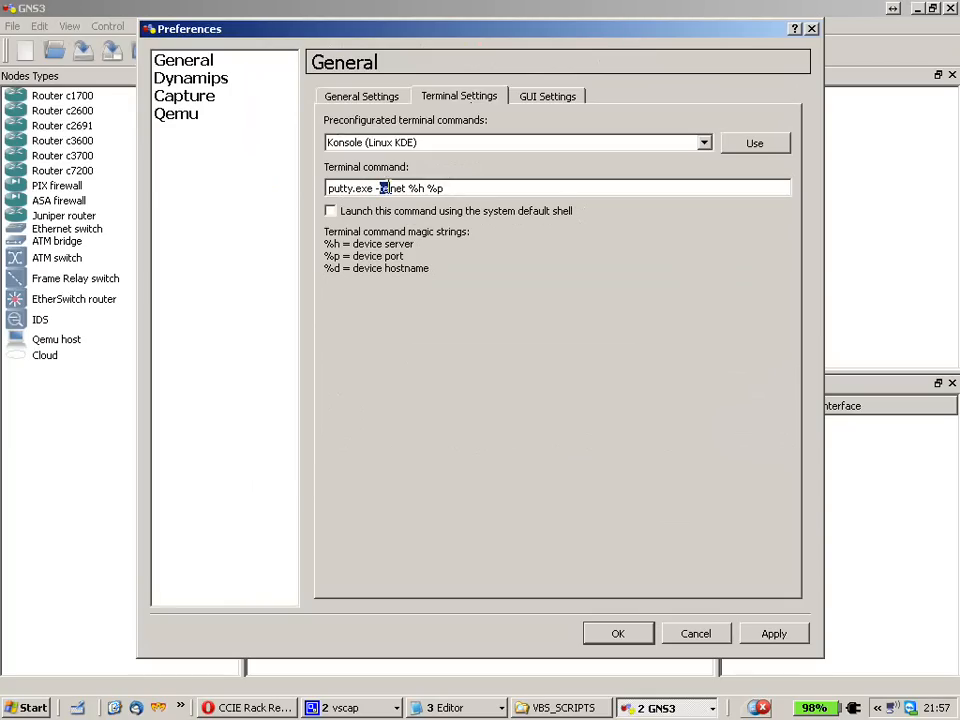
left_click_drag(378, 188, 430, 188)
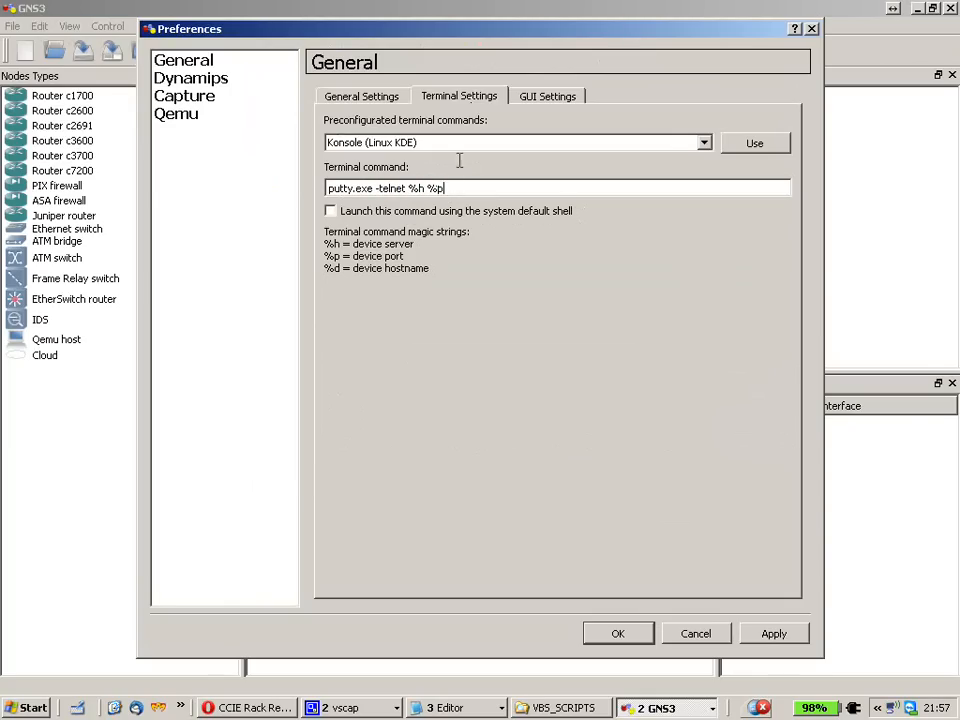
left_click(704, 142)
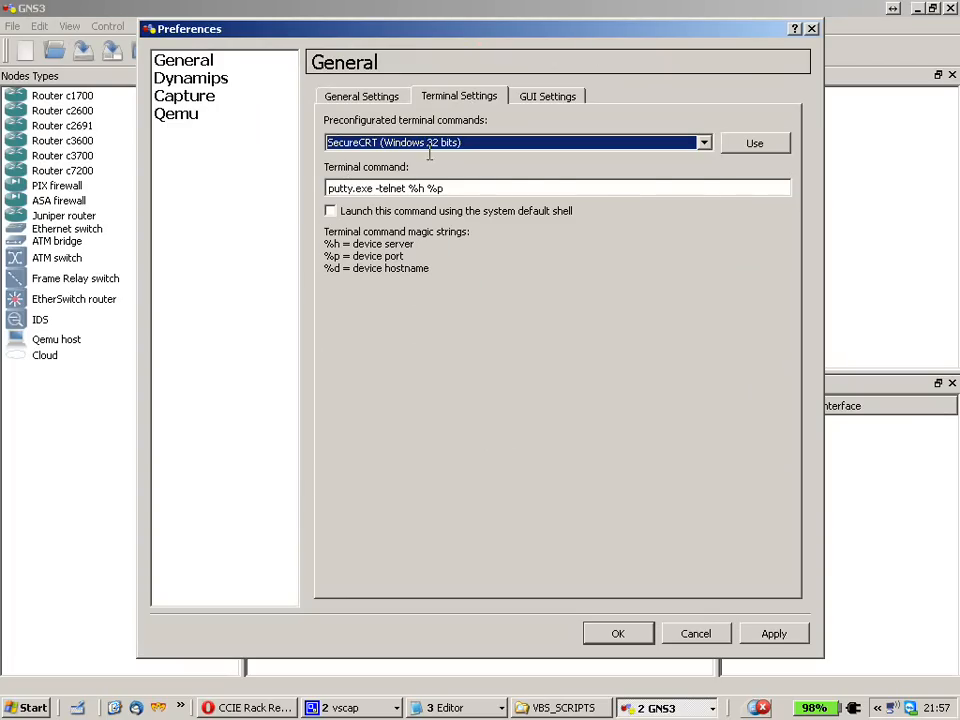
left_click(756, 144)
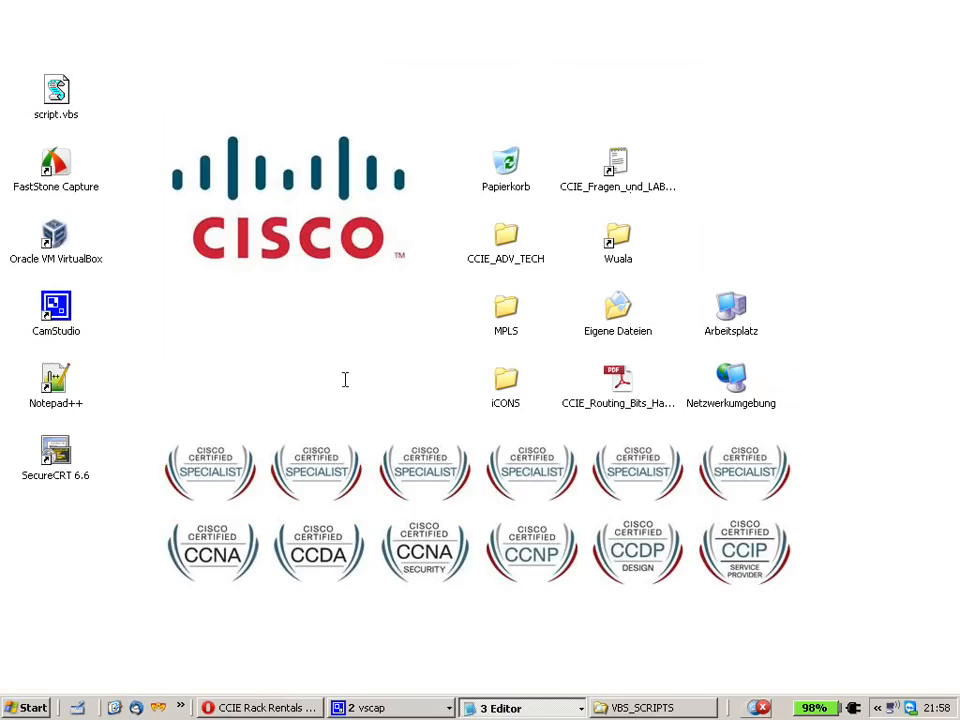
mouse_move(336, 362)
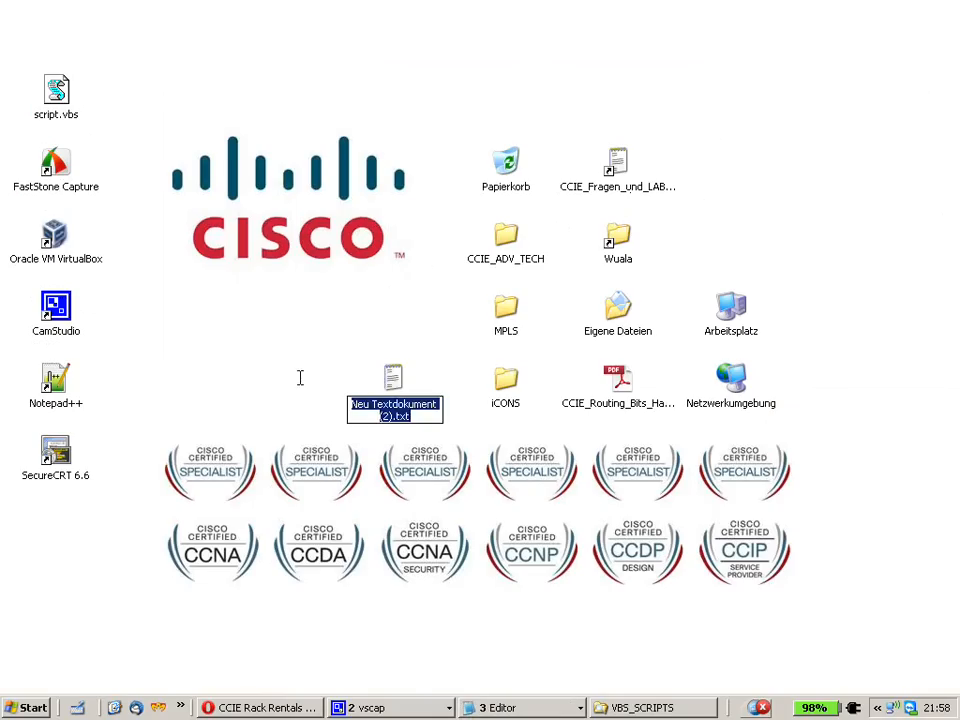
mouse_move(392, 434)
type("sceure")
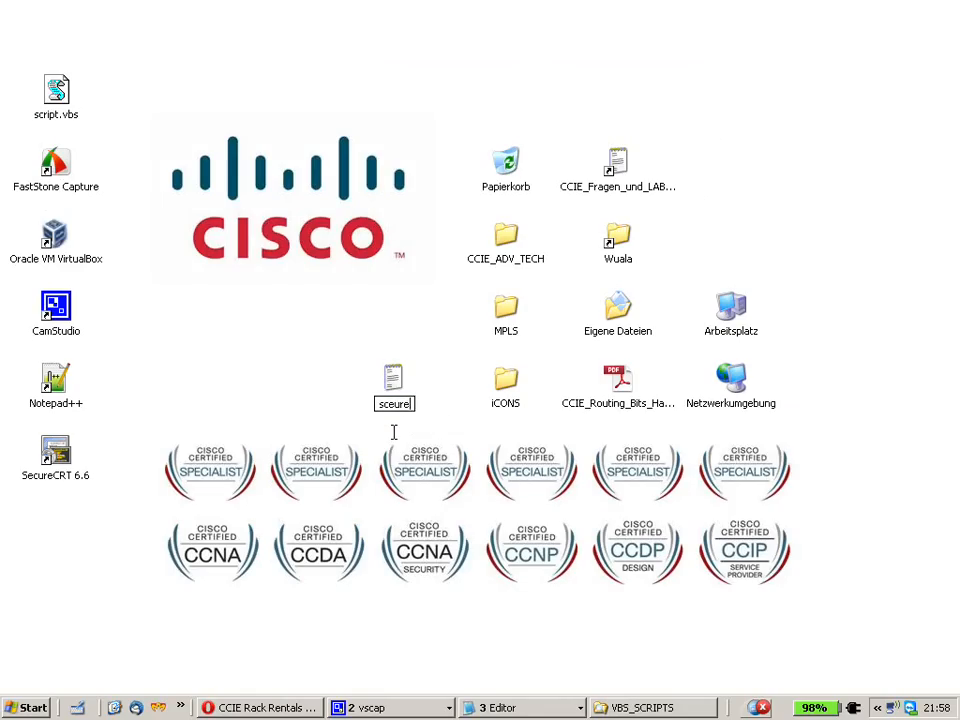
Name the new desktop text document securecrtstartup.txt.
type("t")
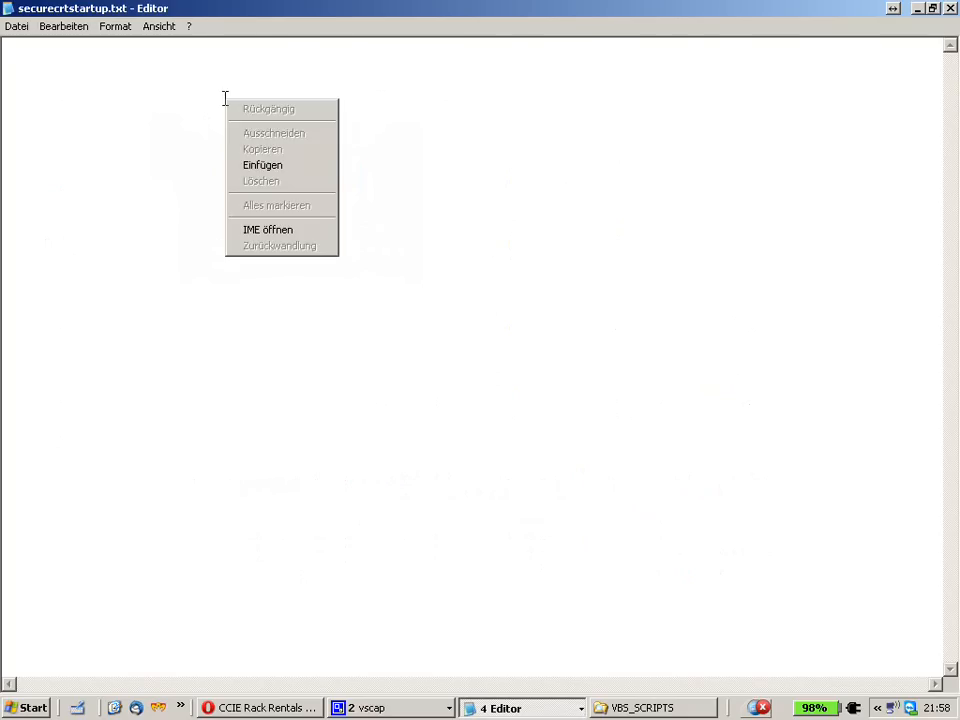
Paste the SecureCRT start command and highlight its /script securecrt.vbs and /arg telnet parts.
left_click(262, 164)
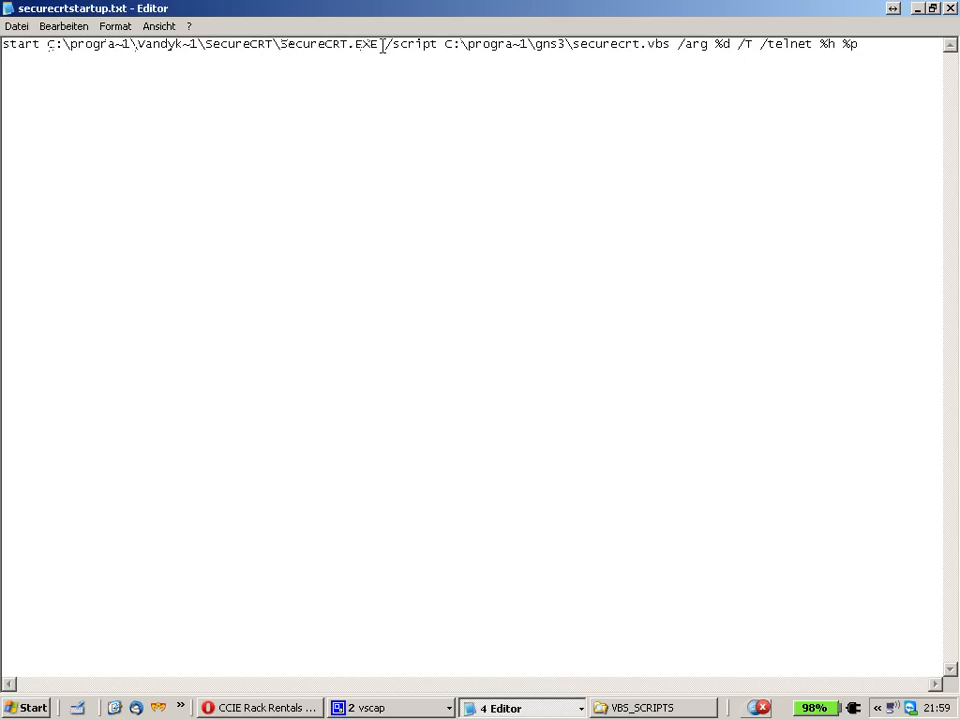
left_click_drag(384, 44, 684, 44)
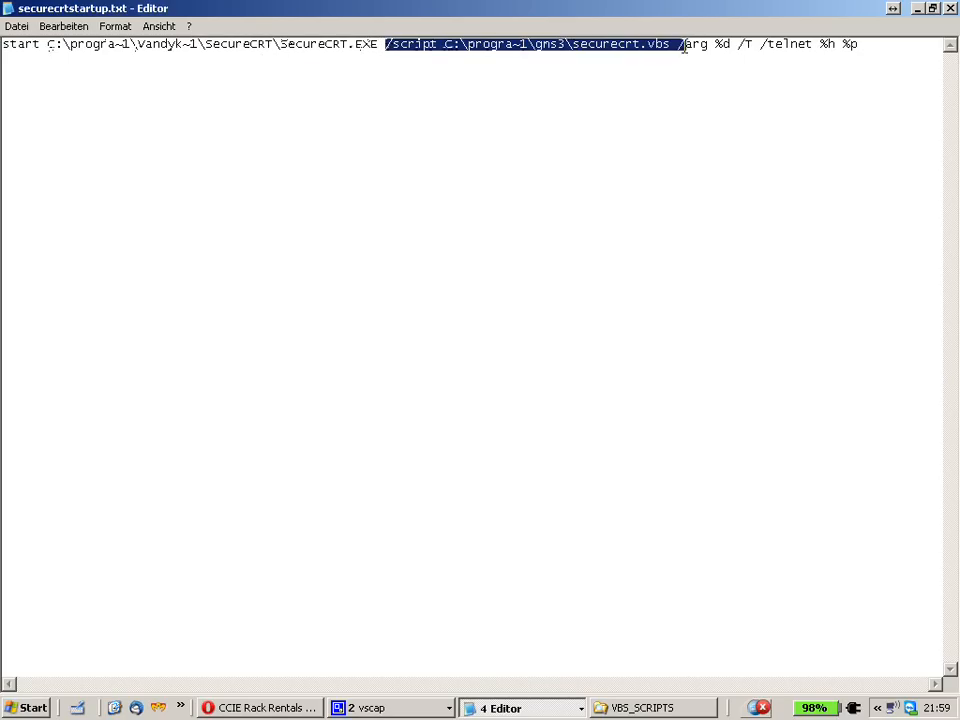
left_click(664, 48)
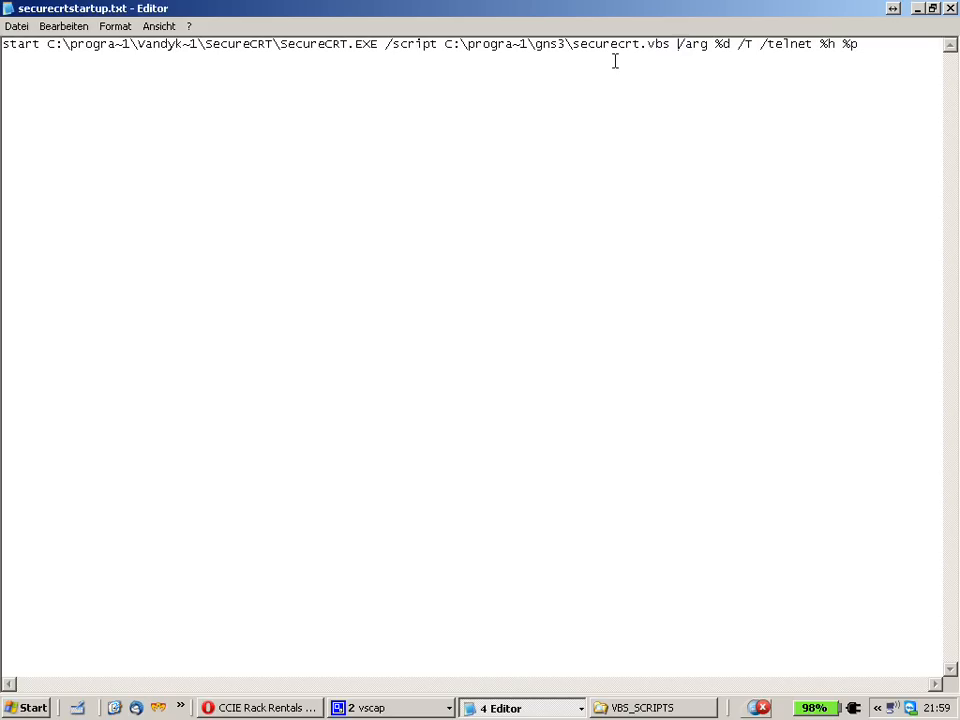
mouse_move(516, 72)
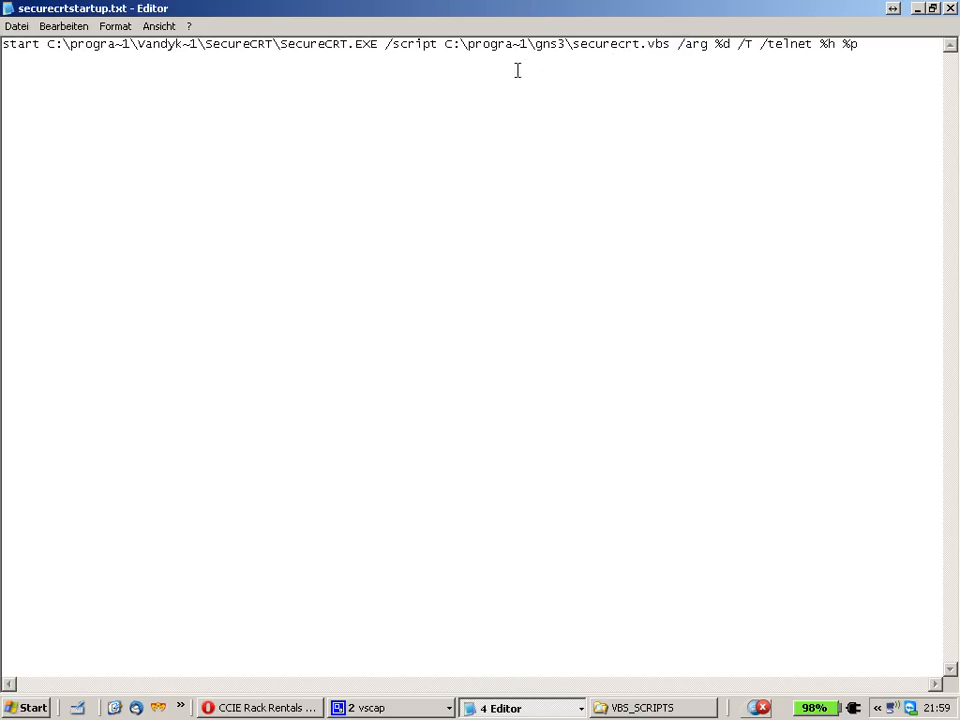
left_click_drag(676, 44, 756, 44)
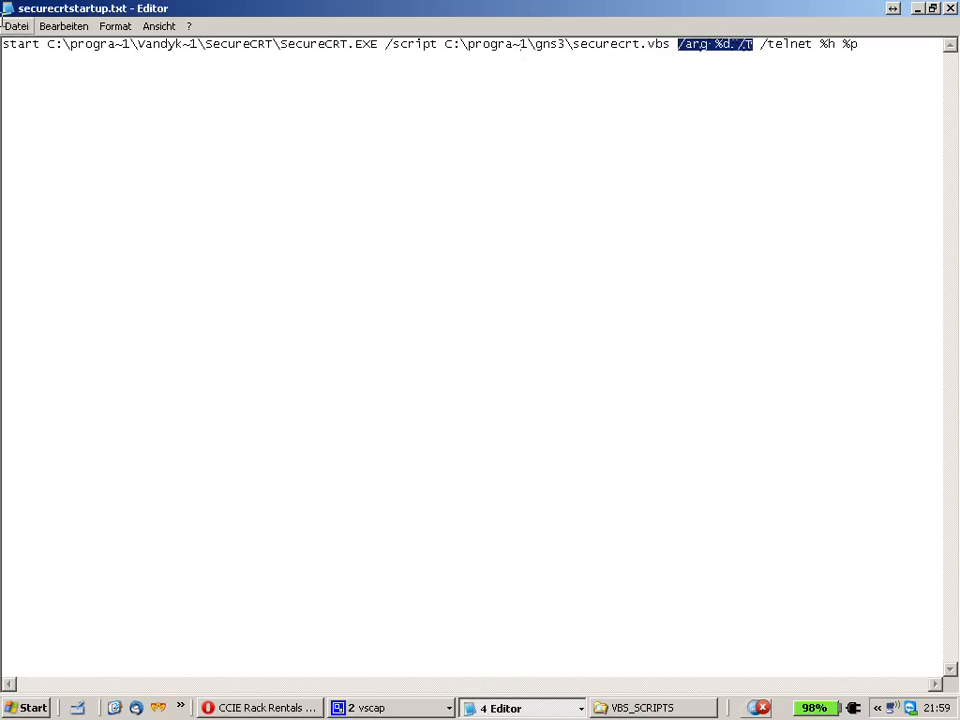
mouse_move(572, 190)
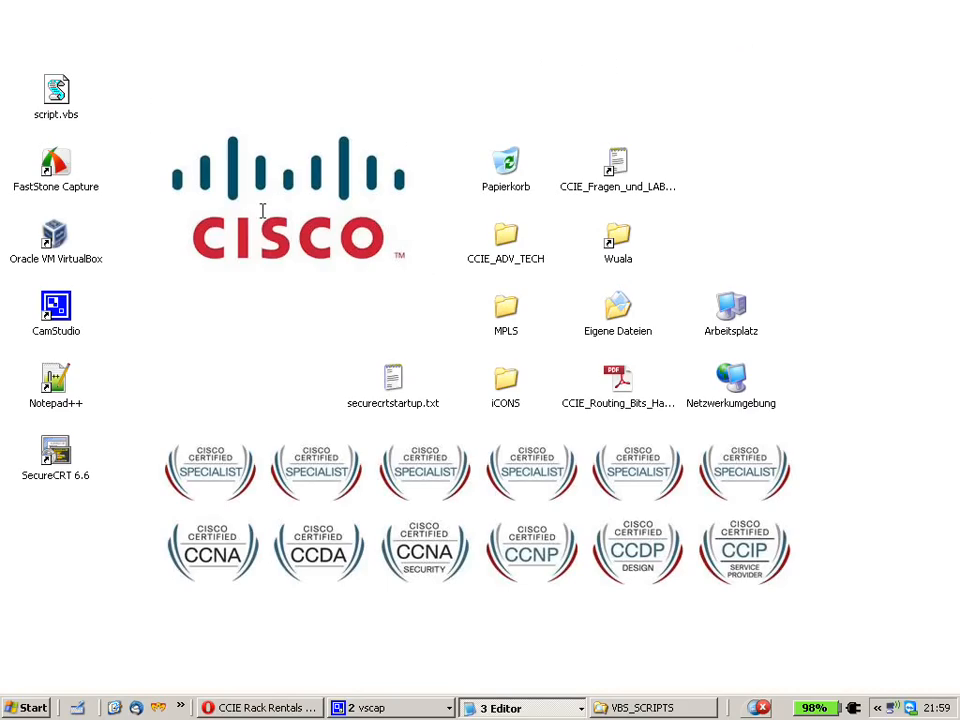
Run the startup batch file from the desktop, then reopen securecrtstartup.bat for editing.
left_click(392, 376)
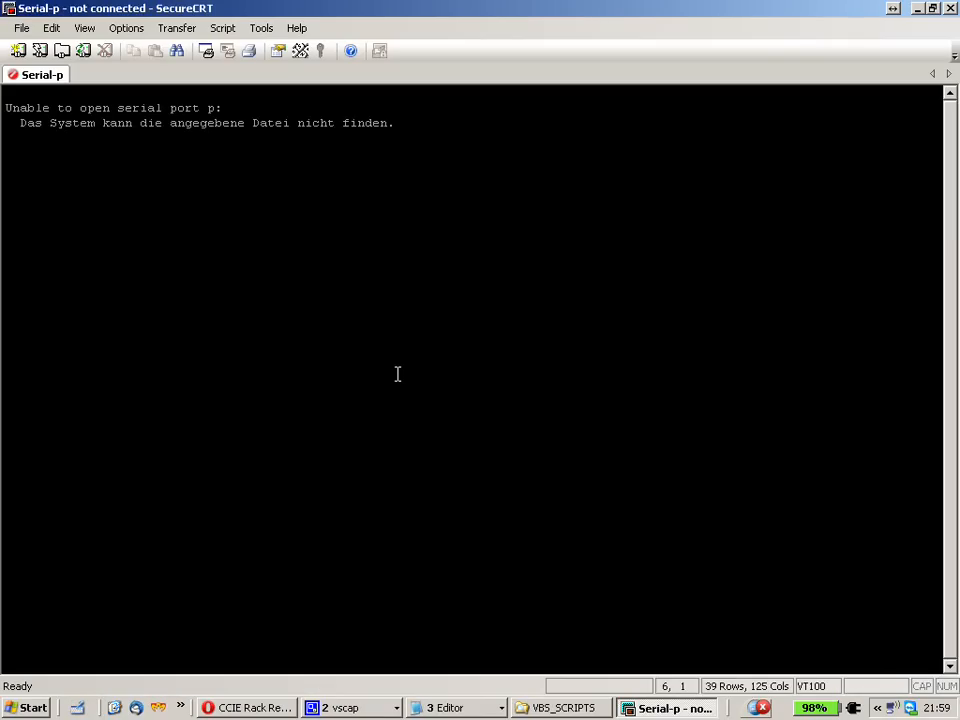
mouse_move(264, 124)
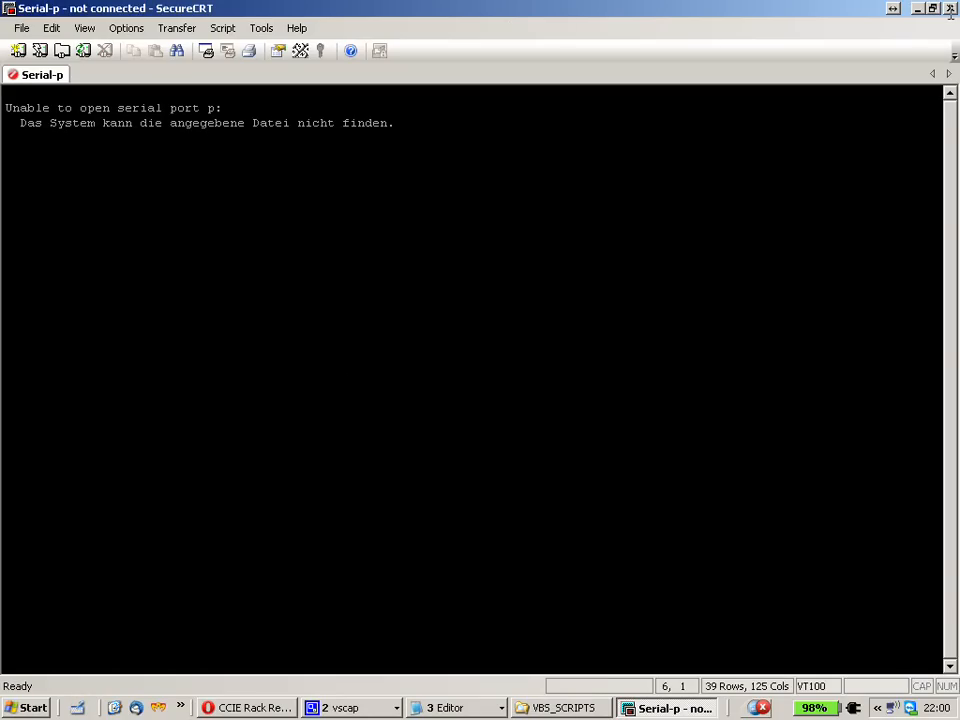
right_click(392, 380)
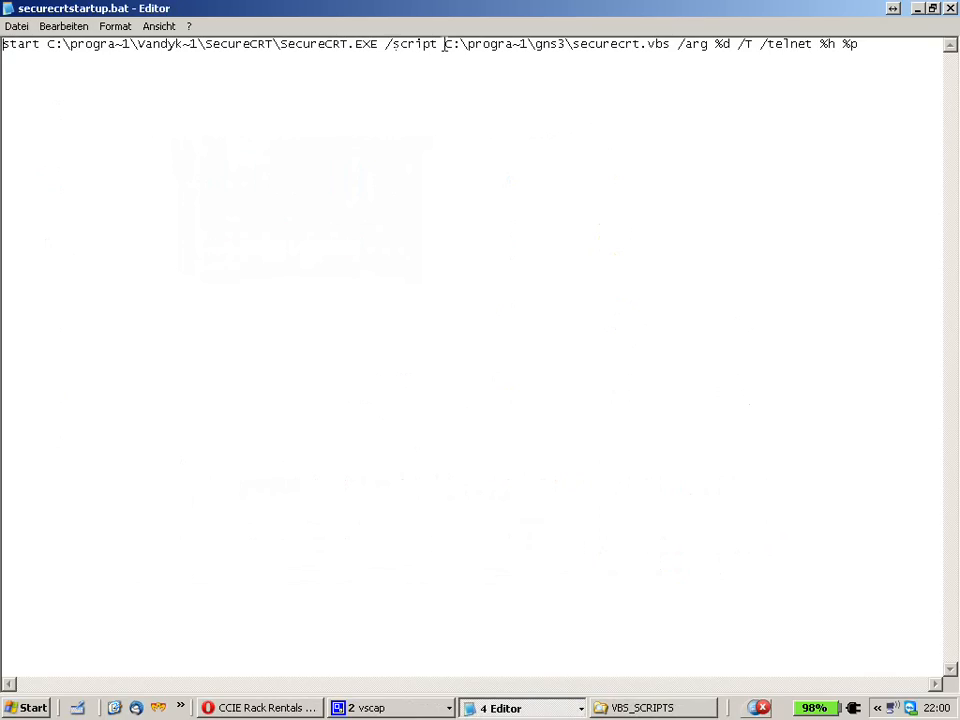
left_click_drag(444, 44, 568, 44)
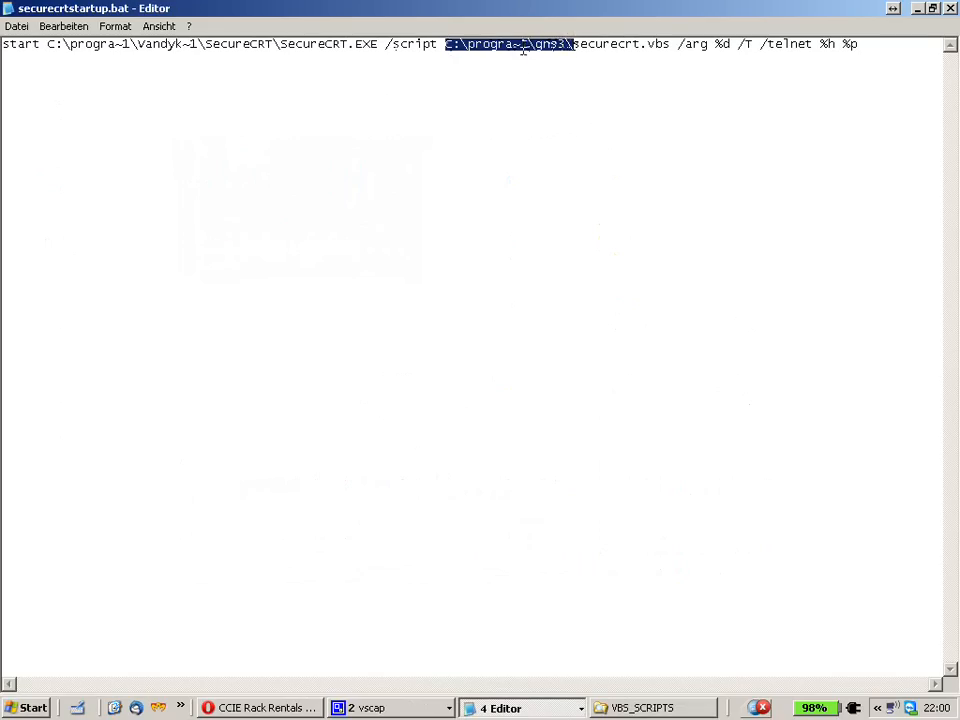
left_click(644, 706)
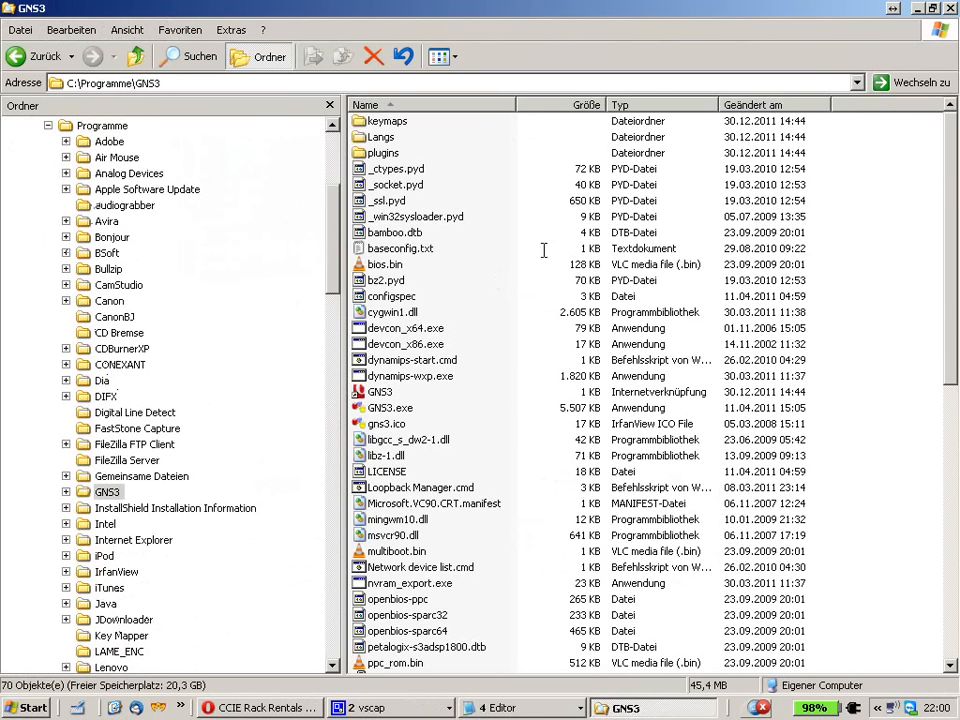
Locate securecrt.vbs in the C:\Programme\GNS3 folder and open it in Notepad.
scroll("down", 3)
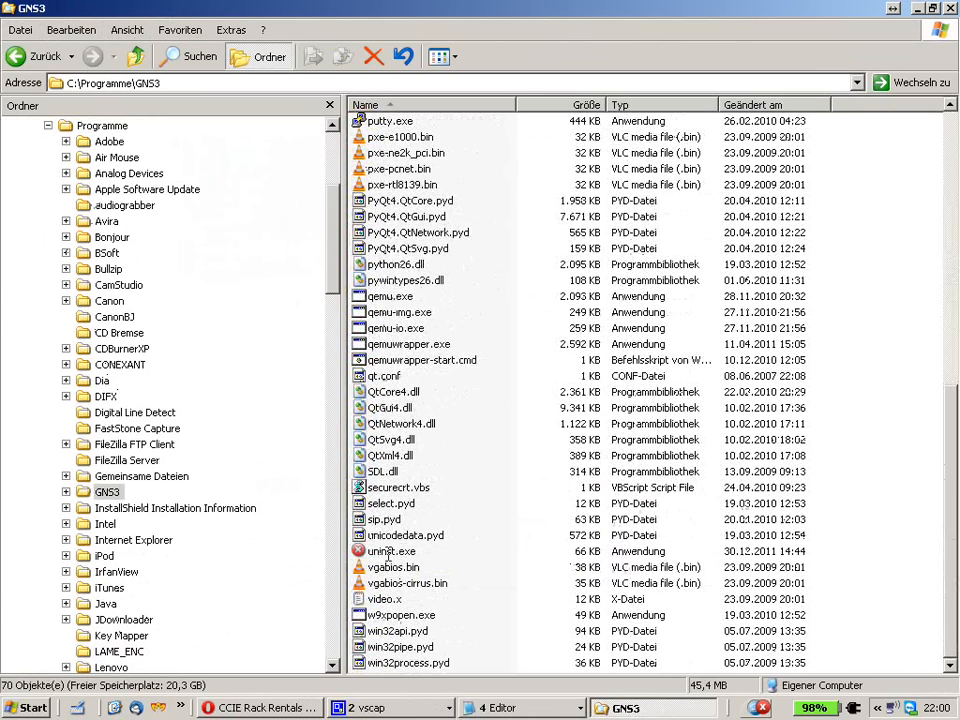
left_click(396, 488)
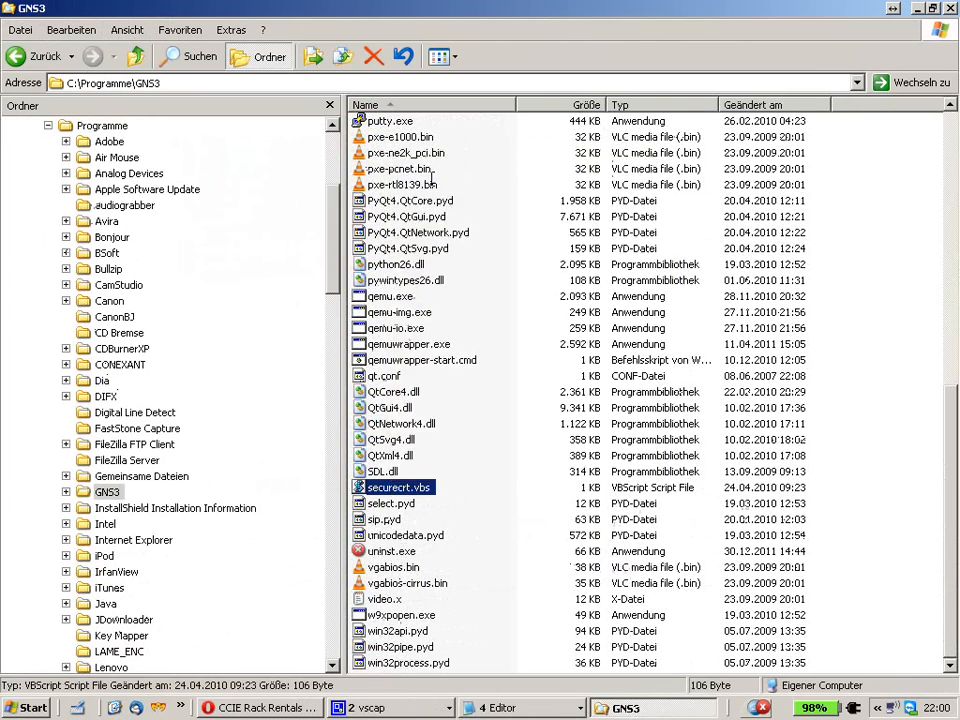
double_click(396, 488)
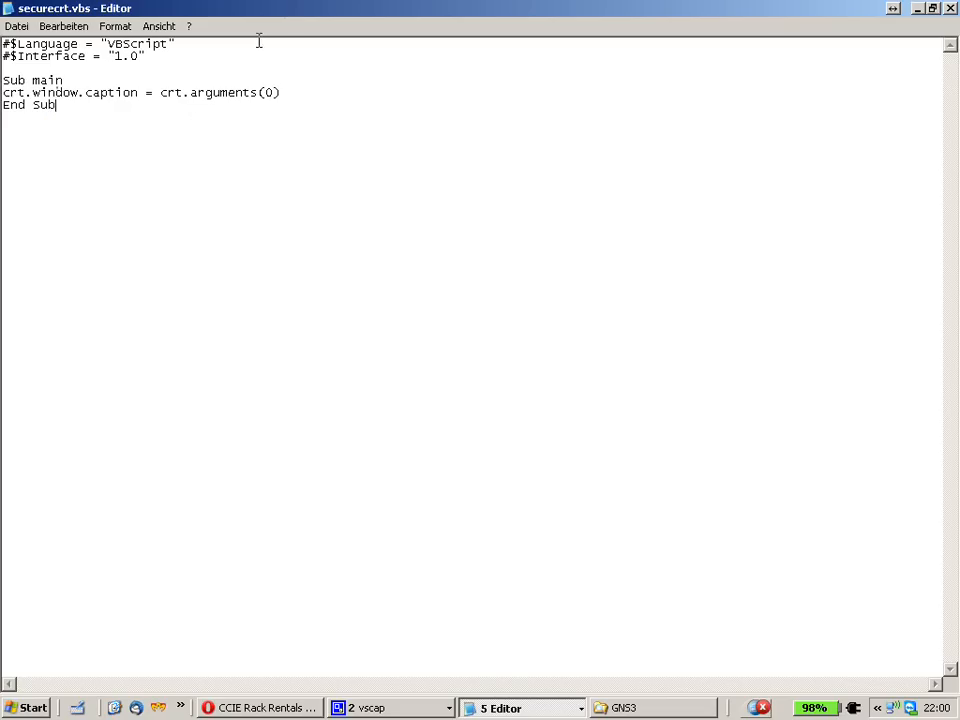
mouse_move(292, 92)
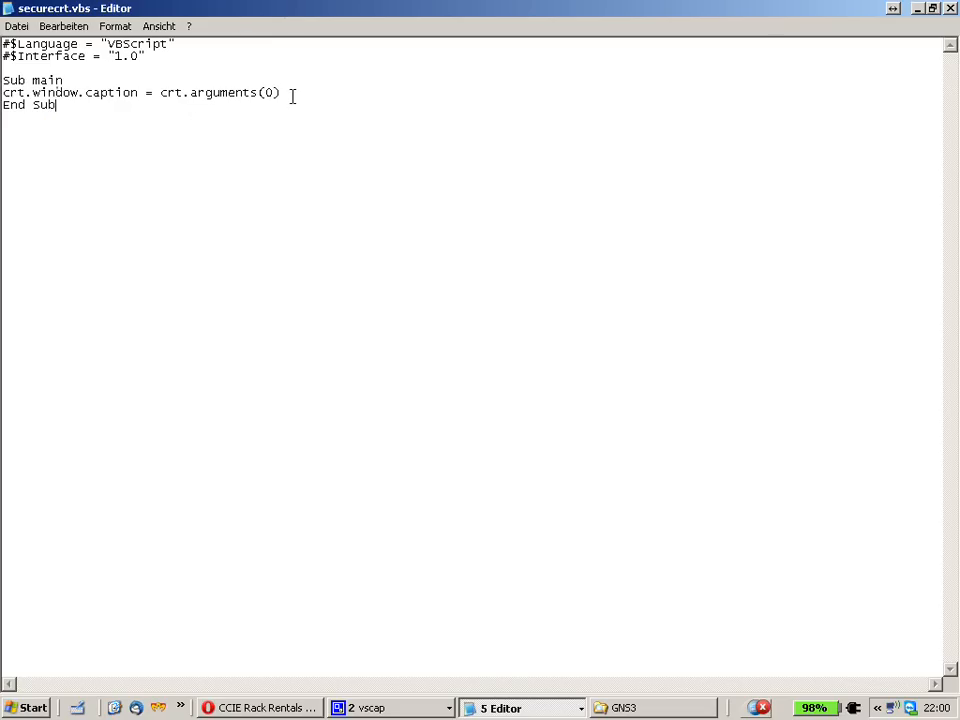